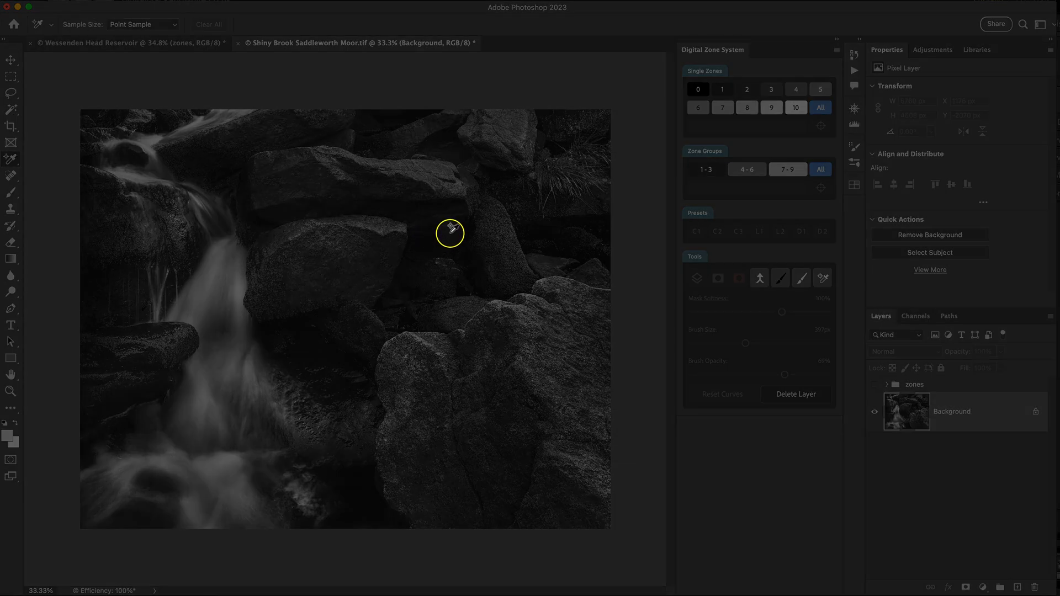
mouse_move(441, 234)
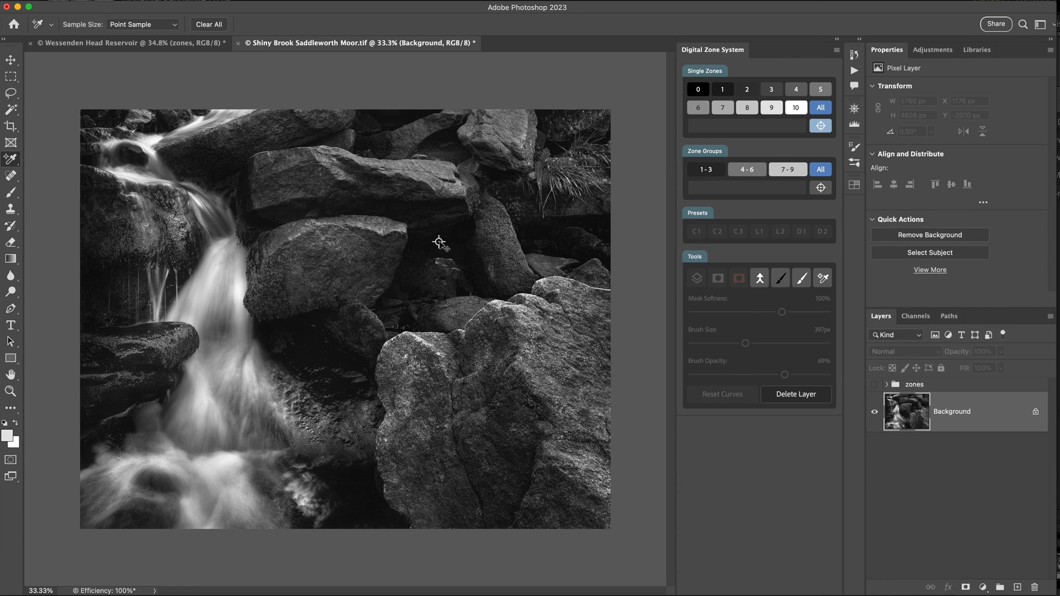
mouse_move(426, 244)
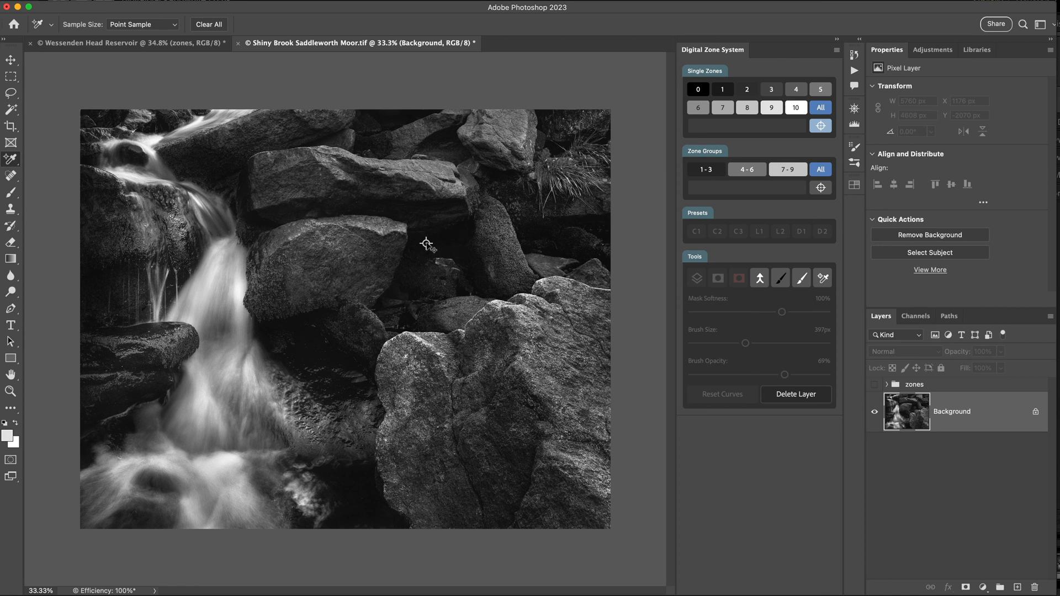
mouse_move(429, 243)
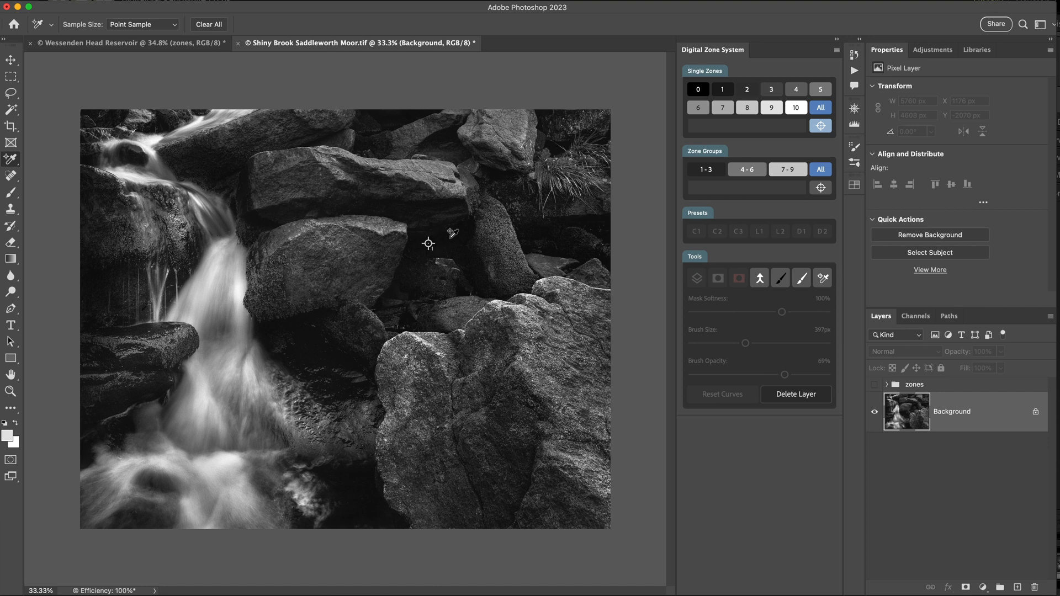
mouse_move(458, 233)
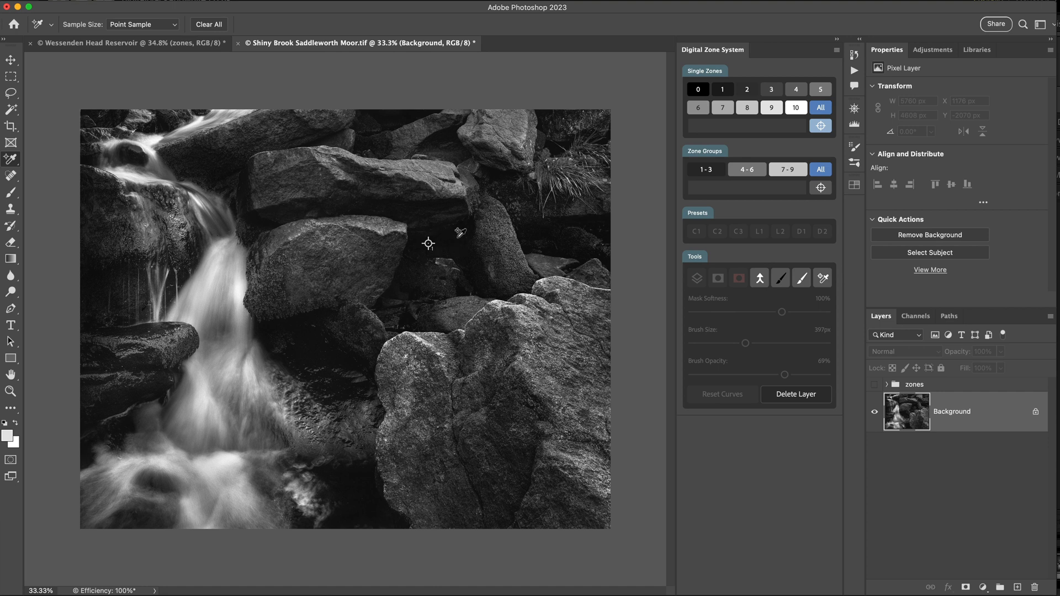
mouse_move(429, 245)
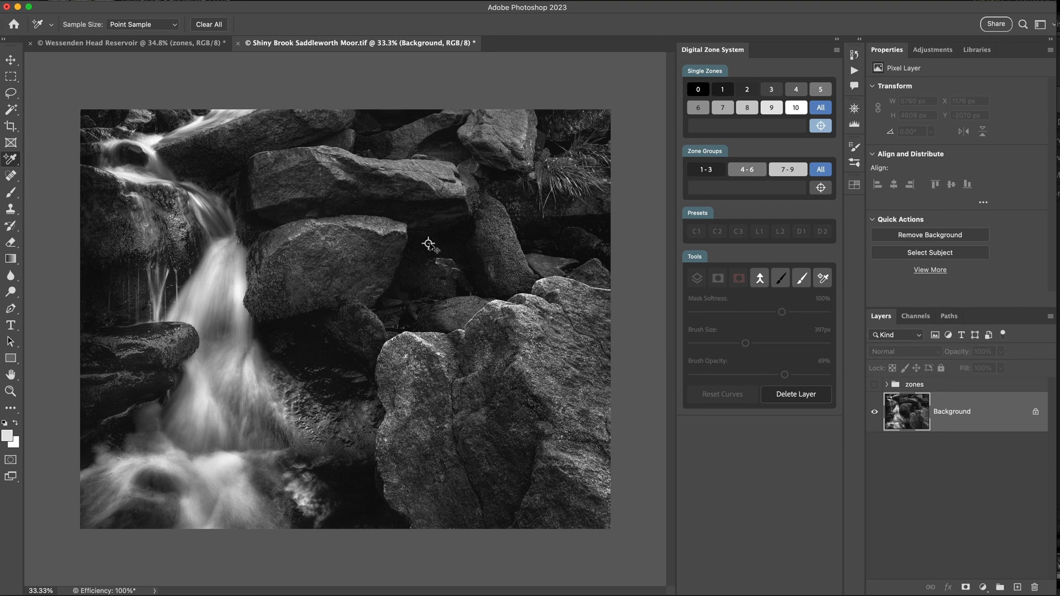
mouse_move(439, 243)
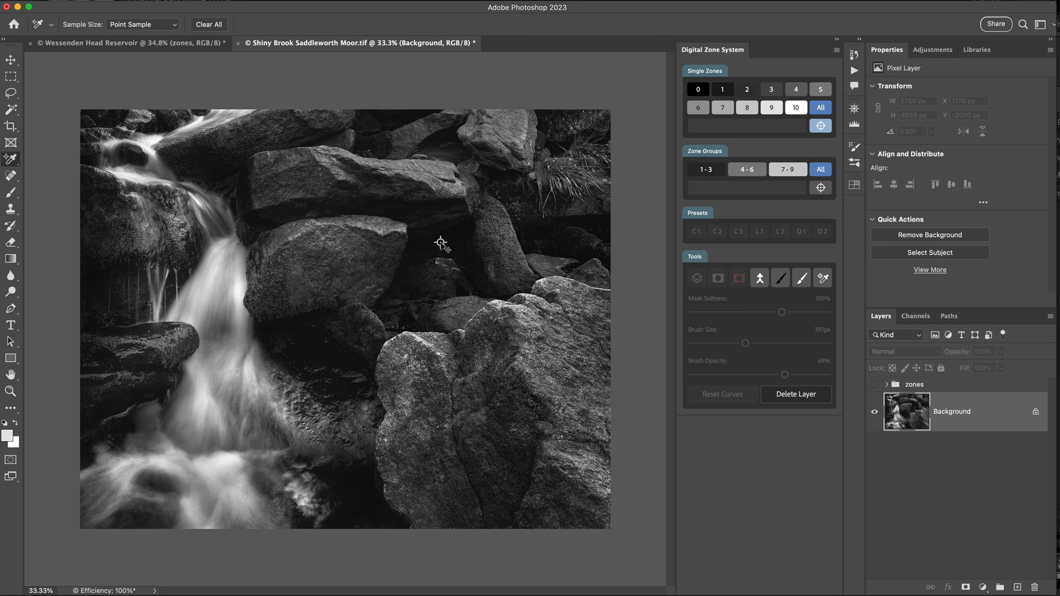
mouse_move(821, 125)
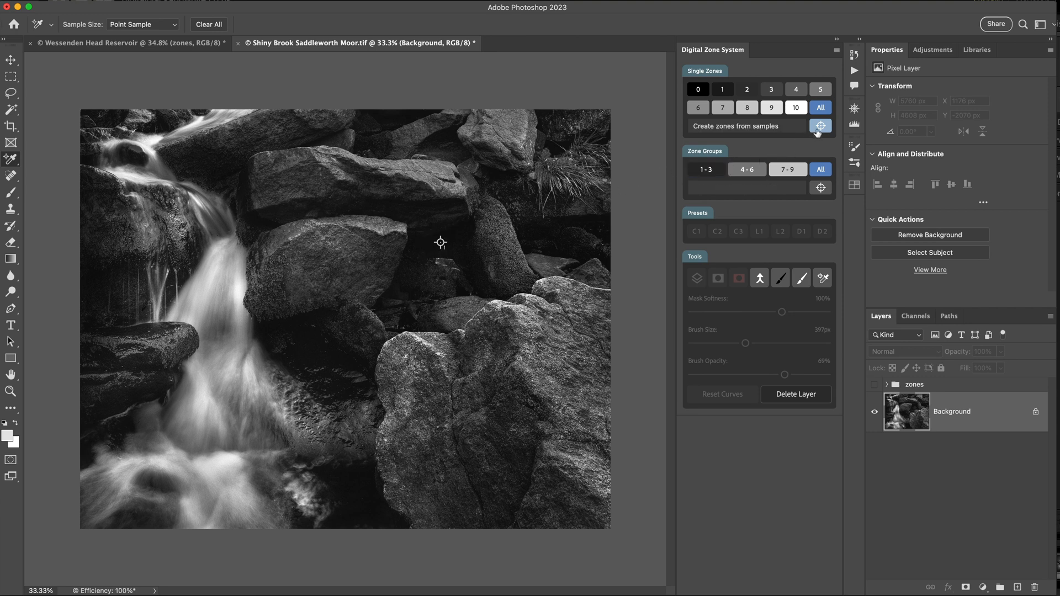
mouse_move(818, 133)
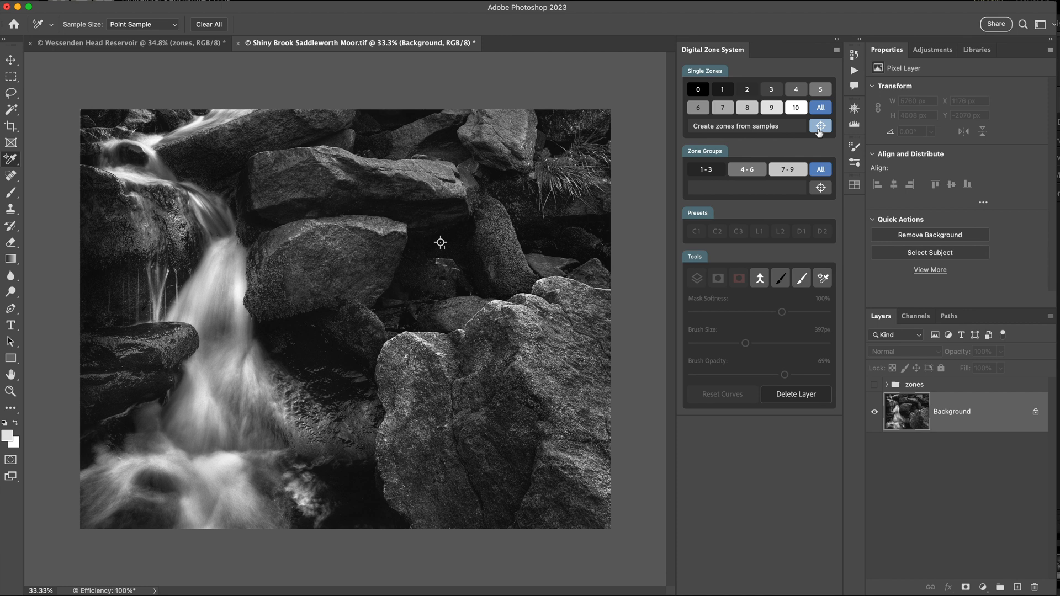
Create the Zone 0 curves layer from the sample and lift its shadow point to about Input 23, Output 62.
click(820, 125)
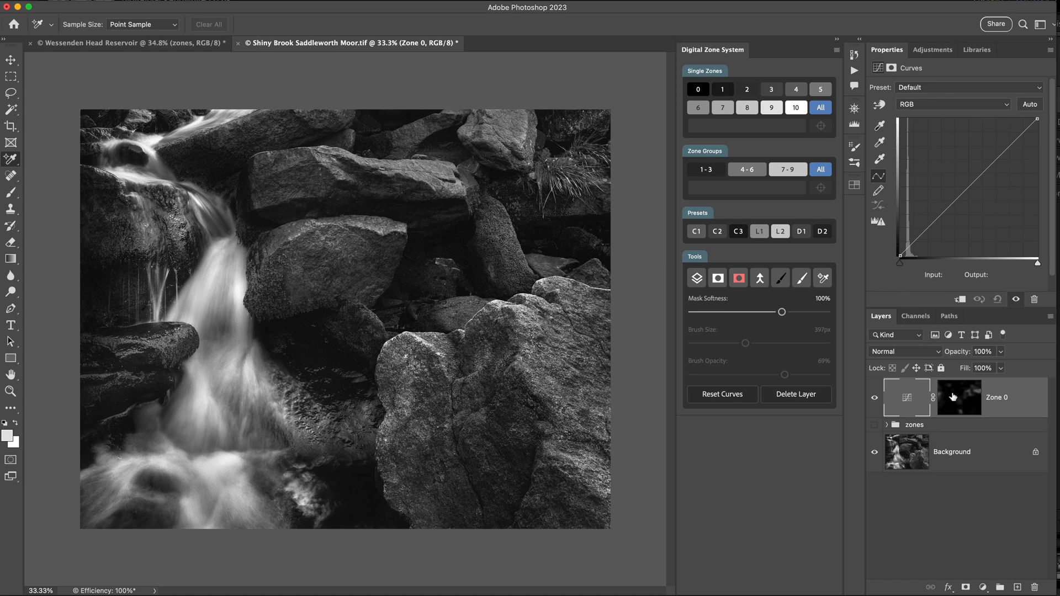
mouse_move(958, 396)
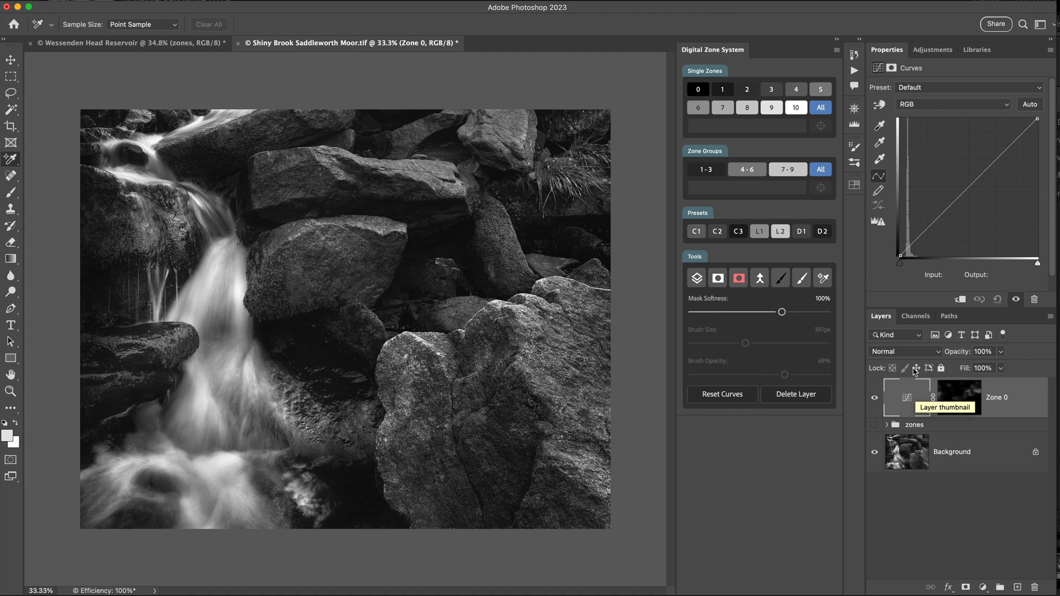
click(909, 248)
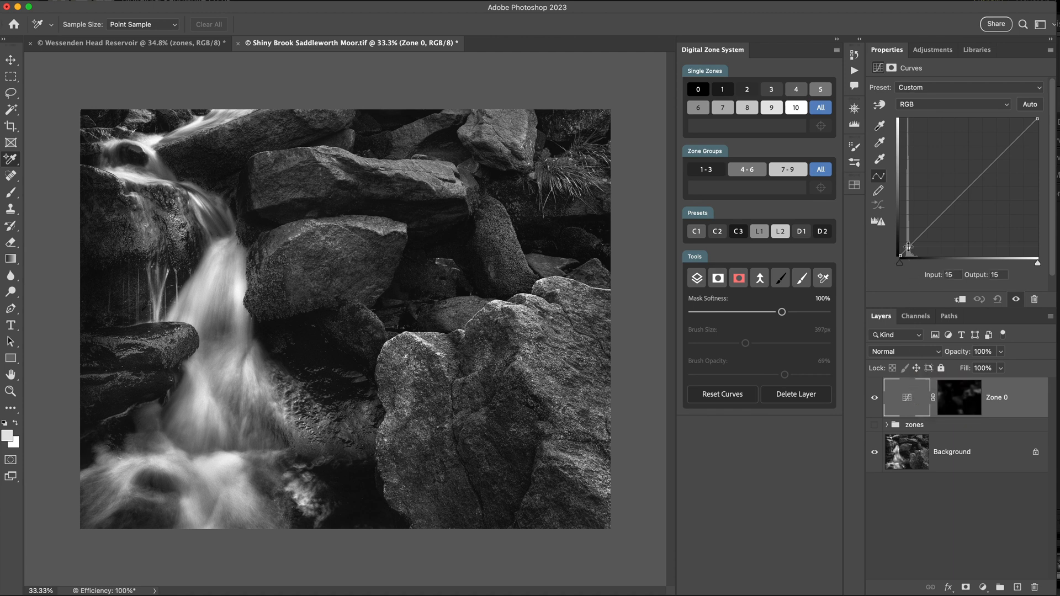
drag(908, 247, 910, 231)
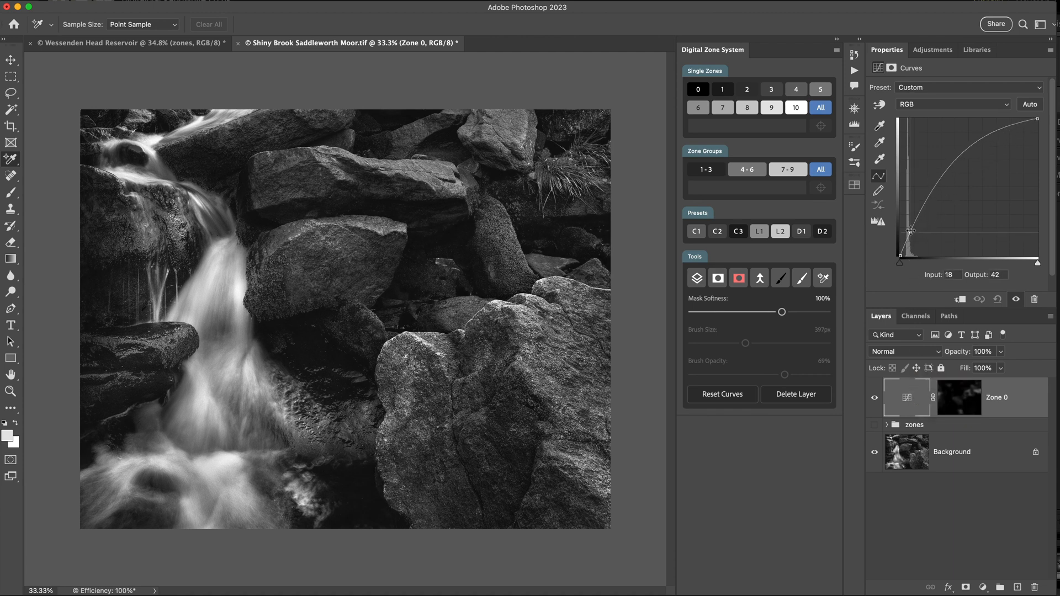
drag(911, 231, 912, 220)
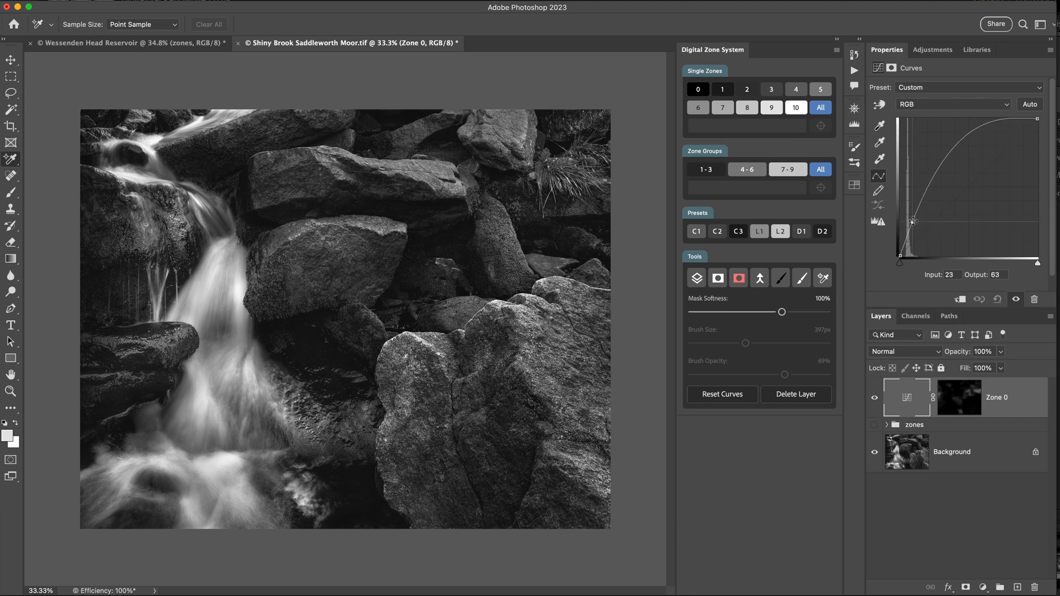
drag(913, 220, 911, 222)
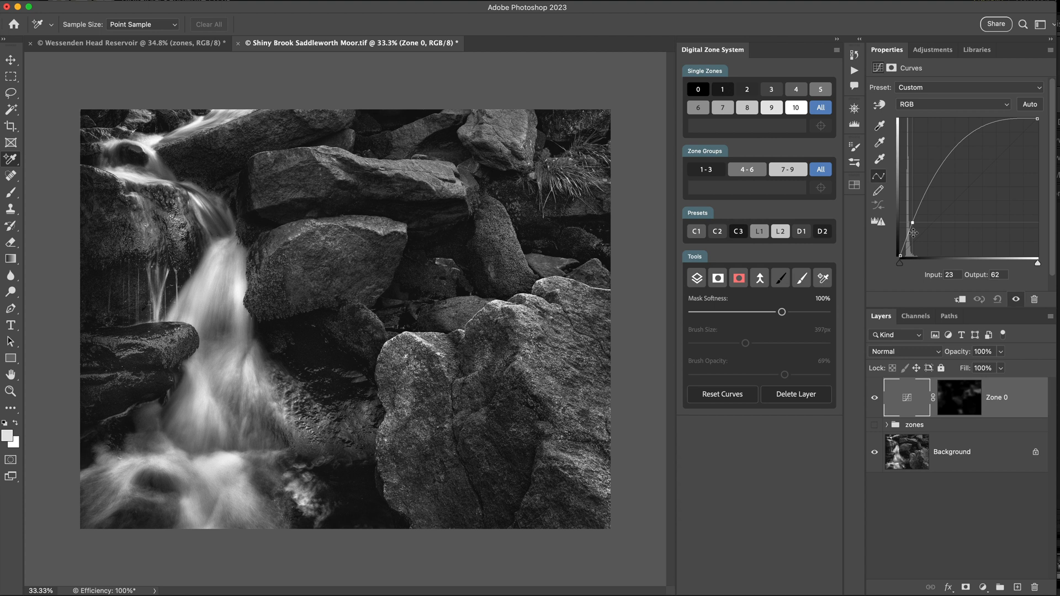
Wrap the Zone 0 layer in a Double Mask group and set a large, nearly full-opacity mask brush.
click(718, 278)
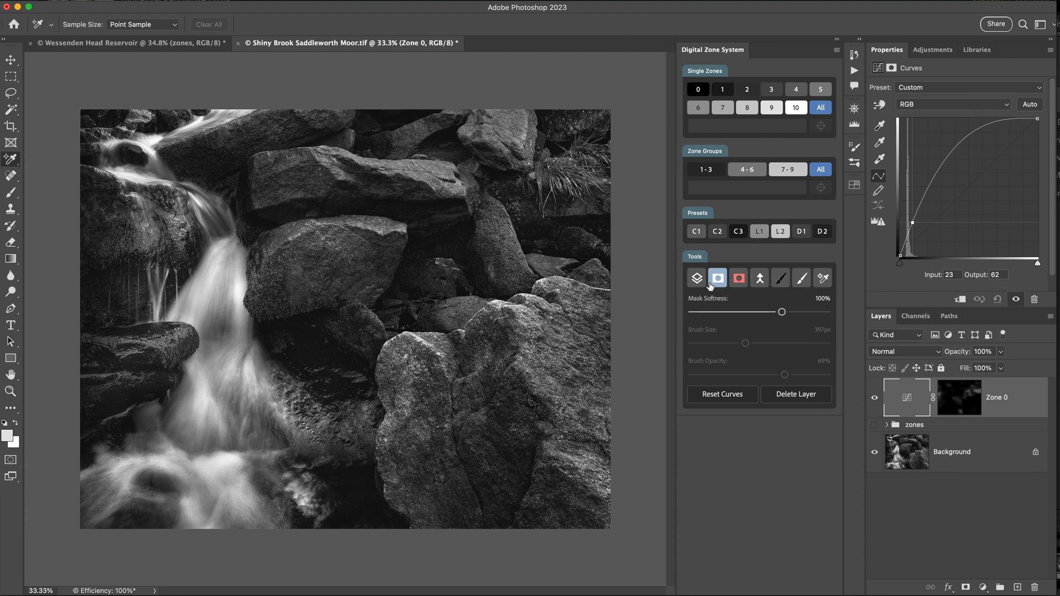
mouse_move(696, 278)
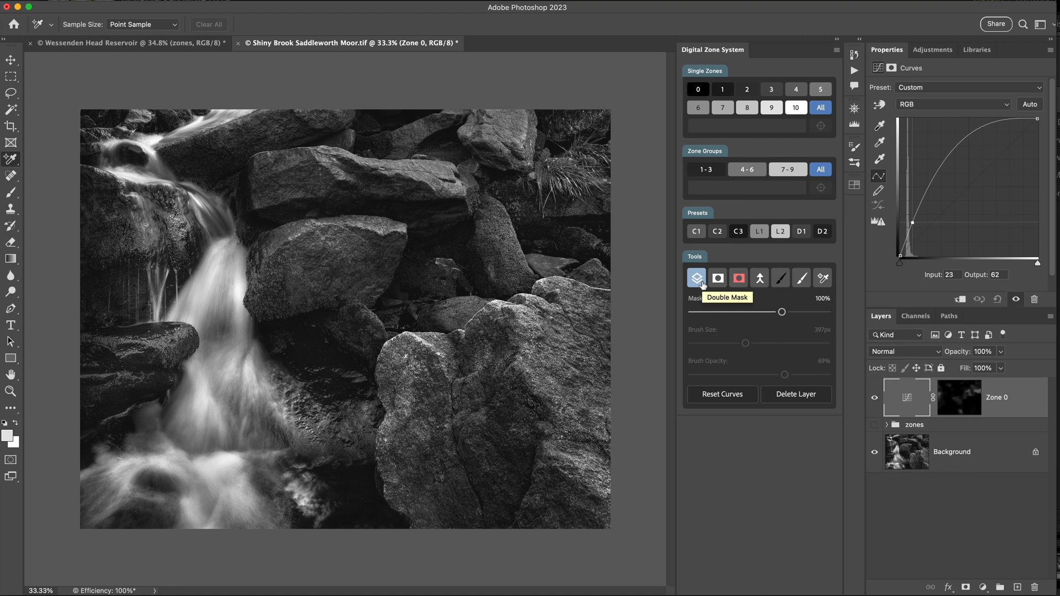
click(697, 279)
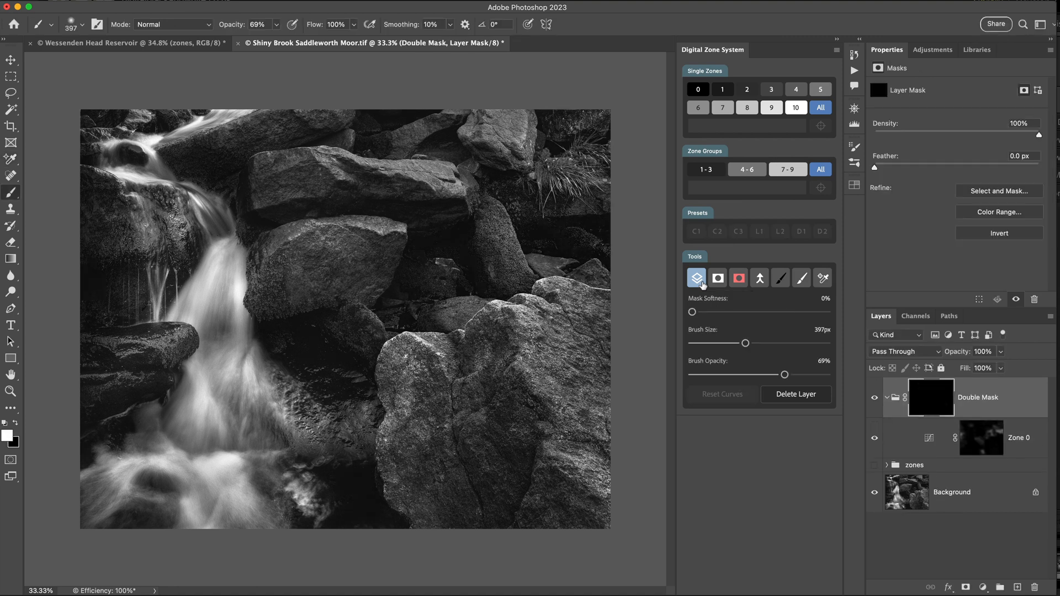
drag(784, 375, 787, 375)
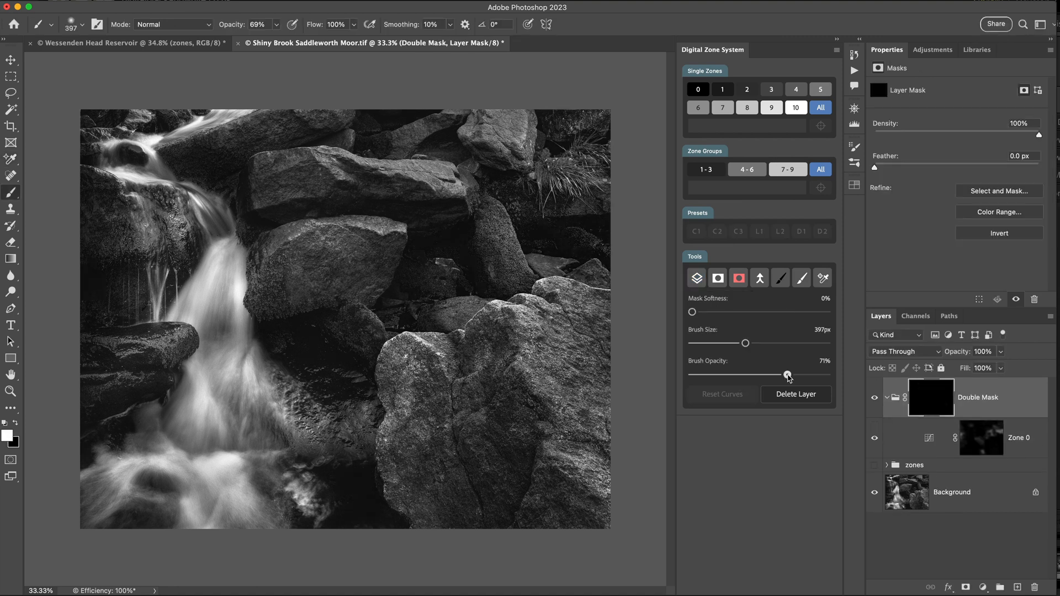
drag(787, 374, 820, 374)
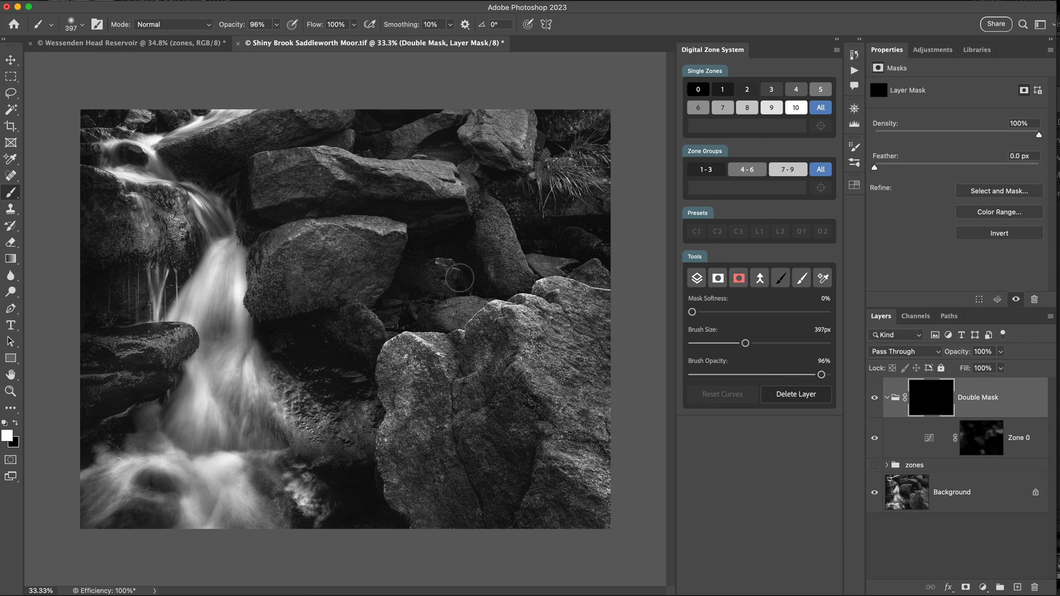
drag(746, 343, 755, 343)
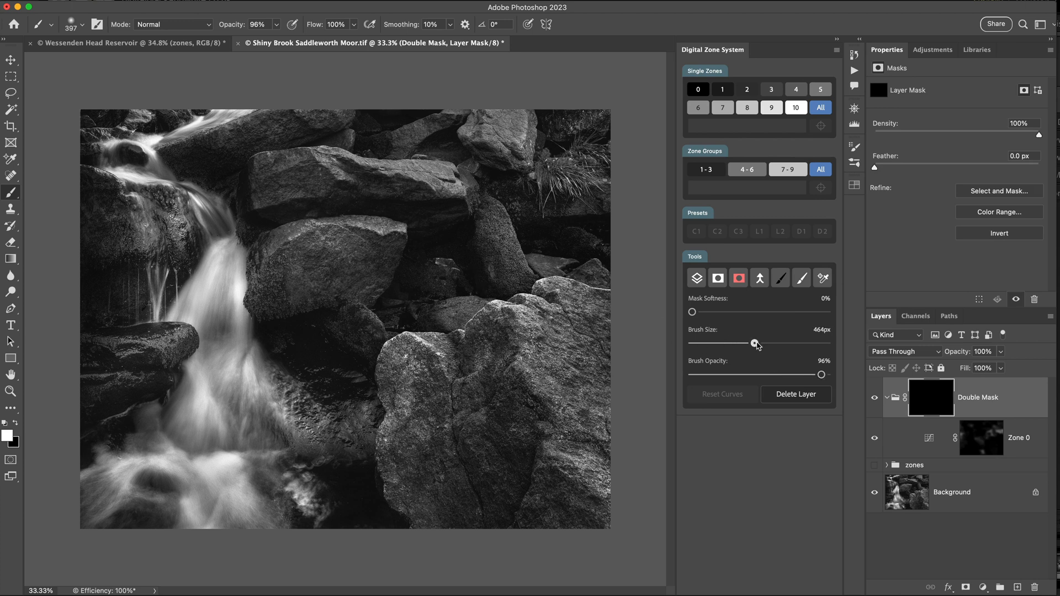
drag(755, 343, 754, 343)
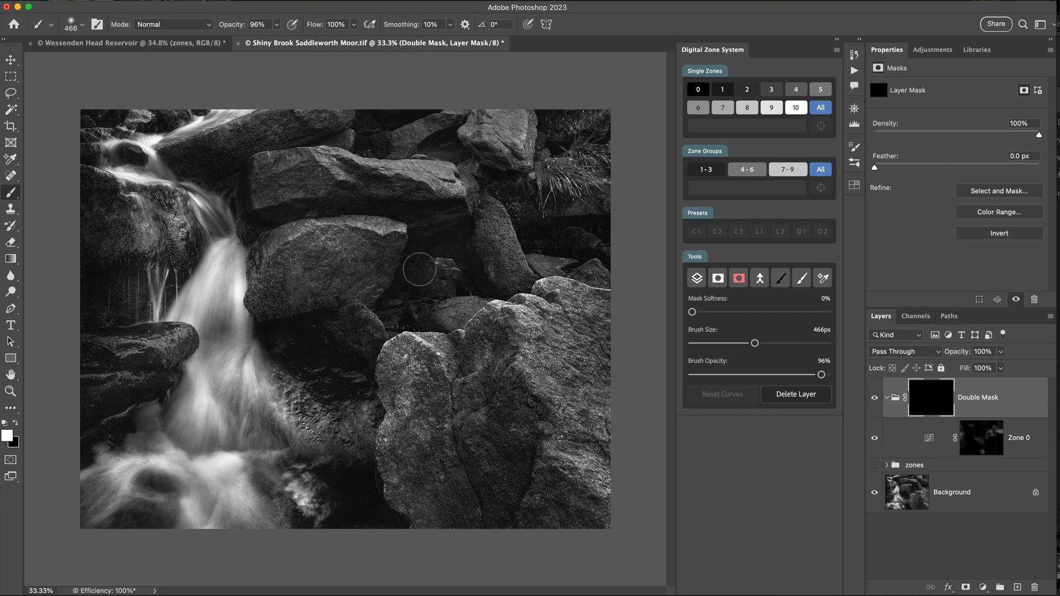
mouse_move(449, 234)
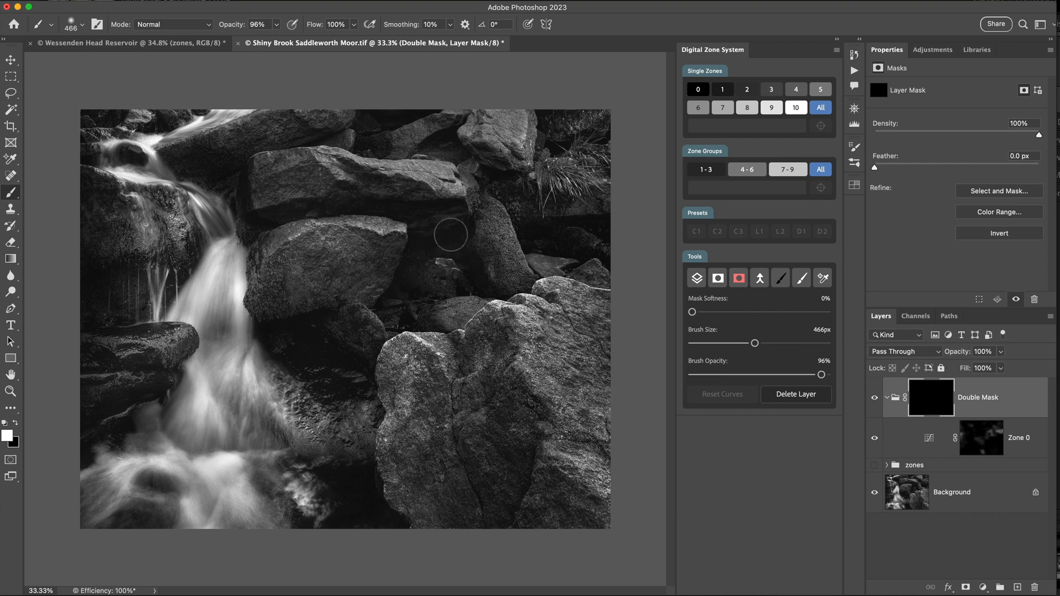
Paint a white dab on the black mask to reveal Zone 0 on the upper-centre rocks.
drag(449, 234, 462, 215)
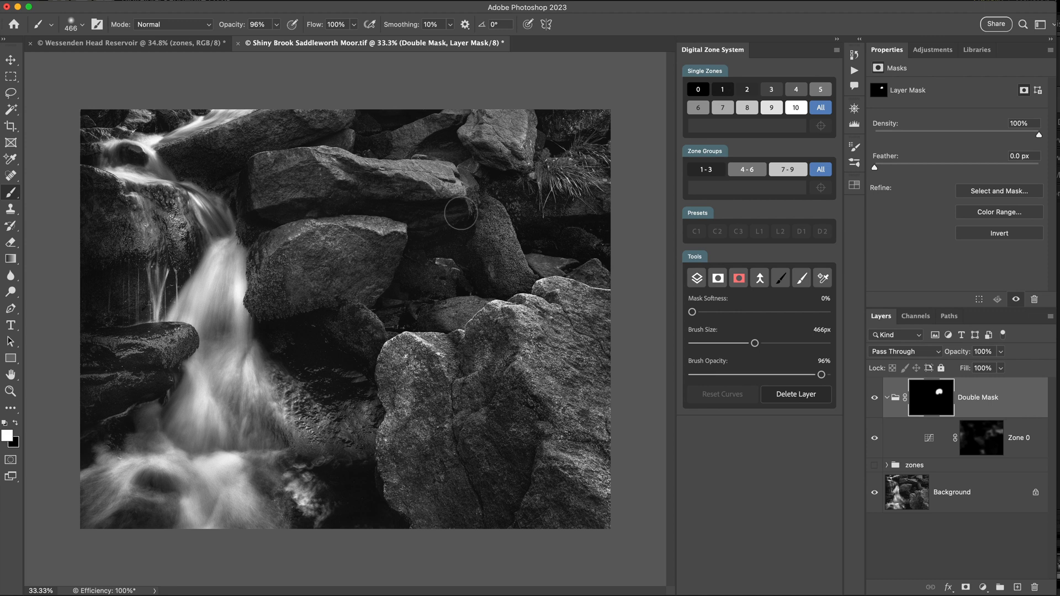
mouse_move(497, 201)
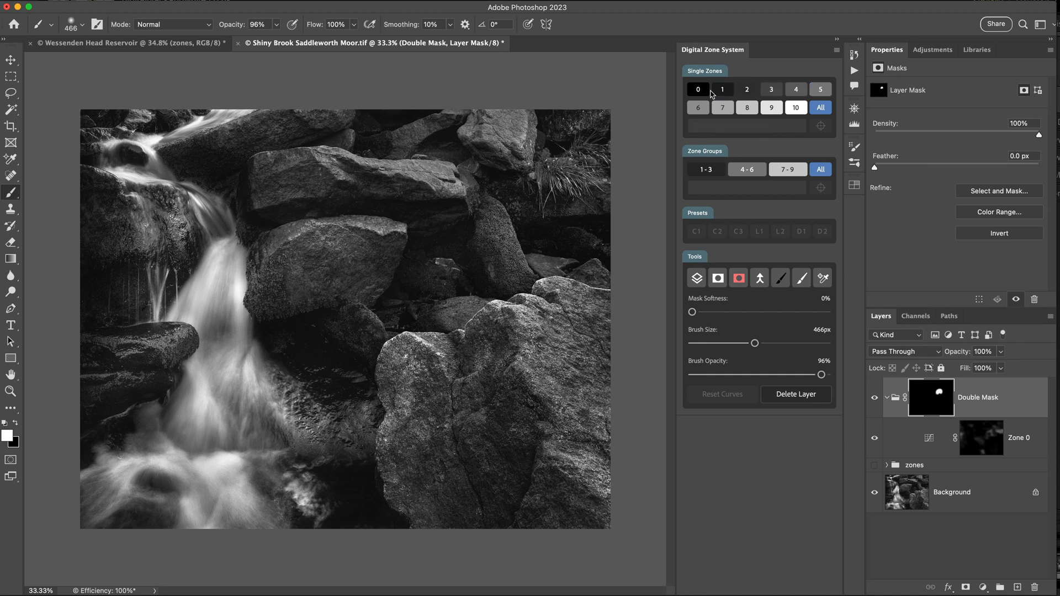
Create a Zone 4 curves layer, lift its midtone point brighter, and wrap it in a new Double Mask group.
click(722, 88)
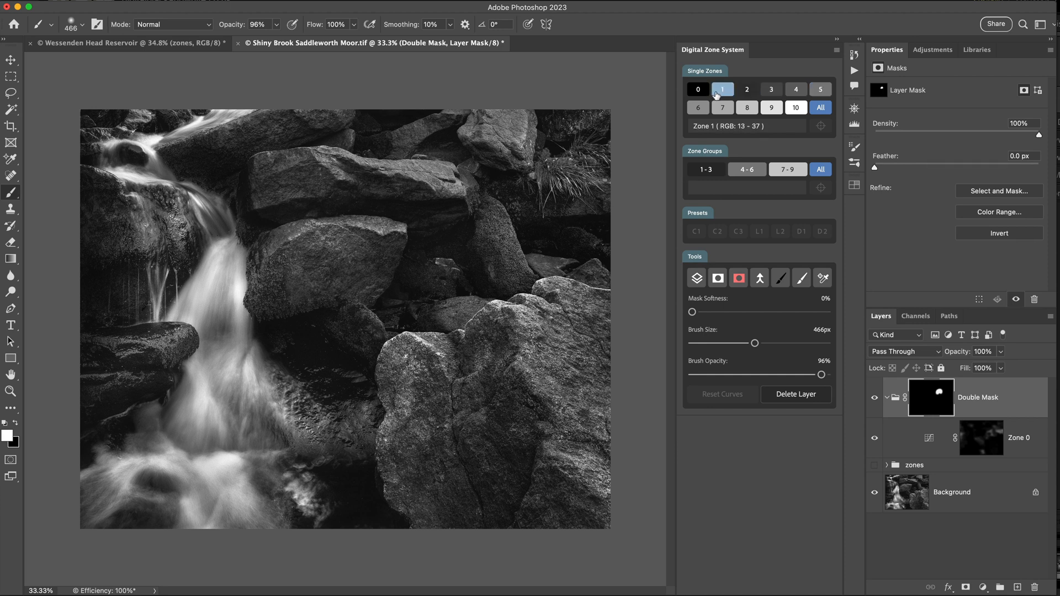
click(796, 88)
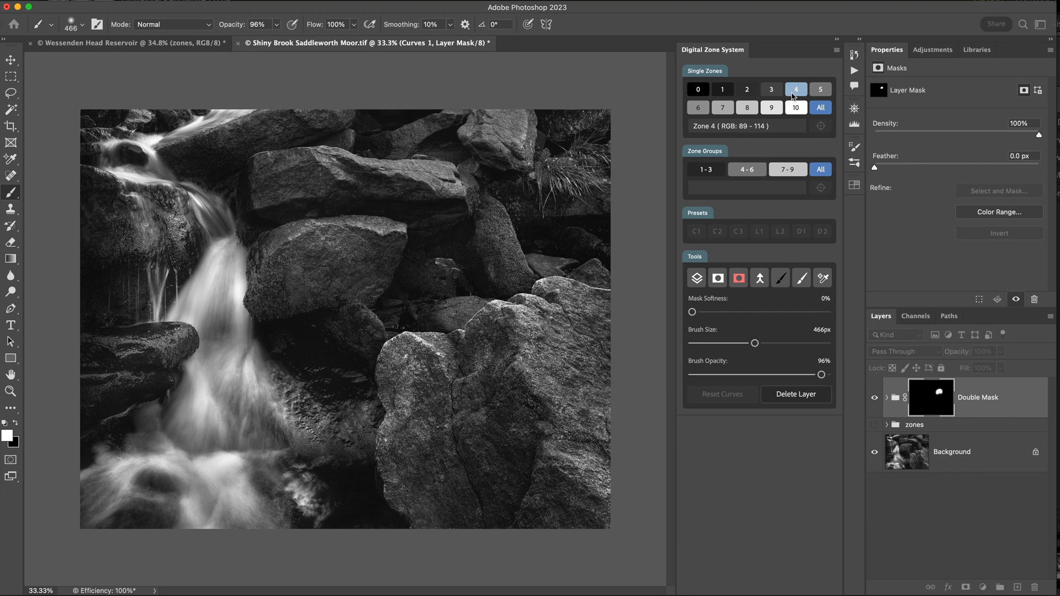
click(795, 88)
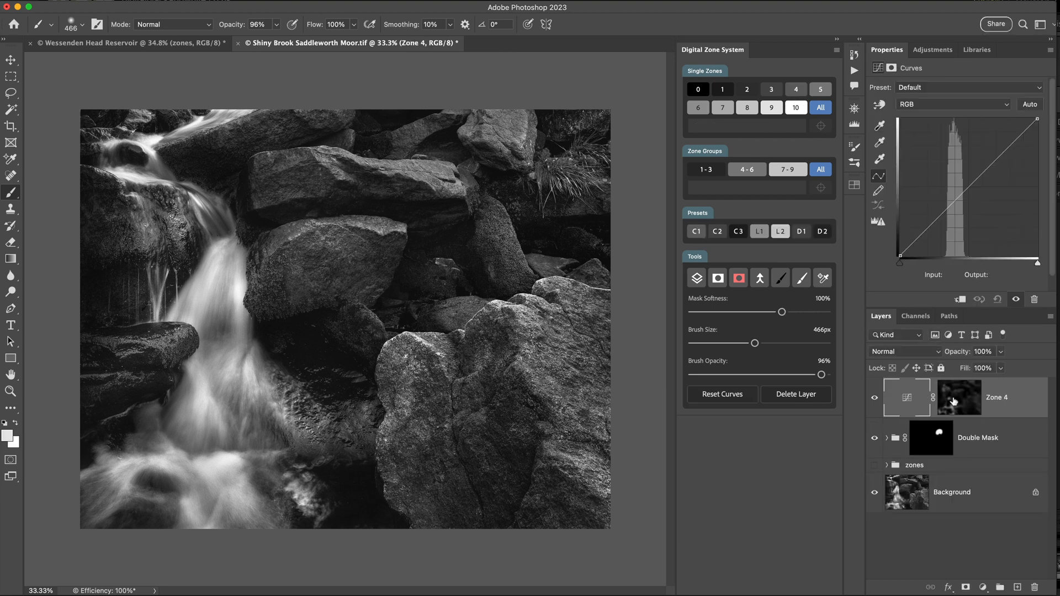
click(956, 201)
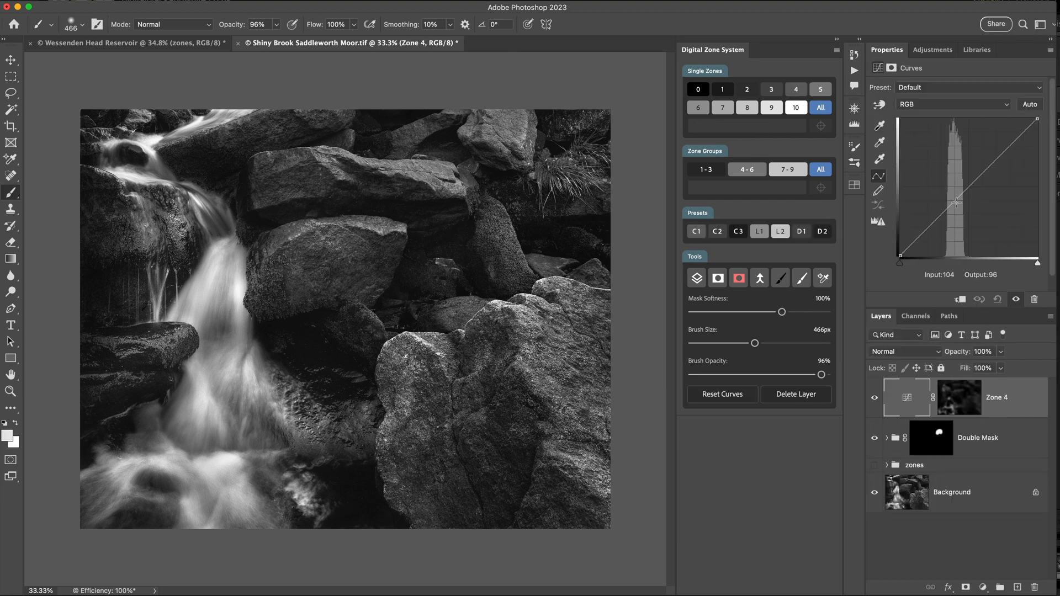
drag(955, 201, 952, 157)
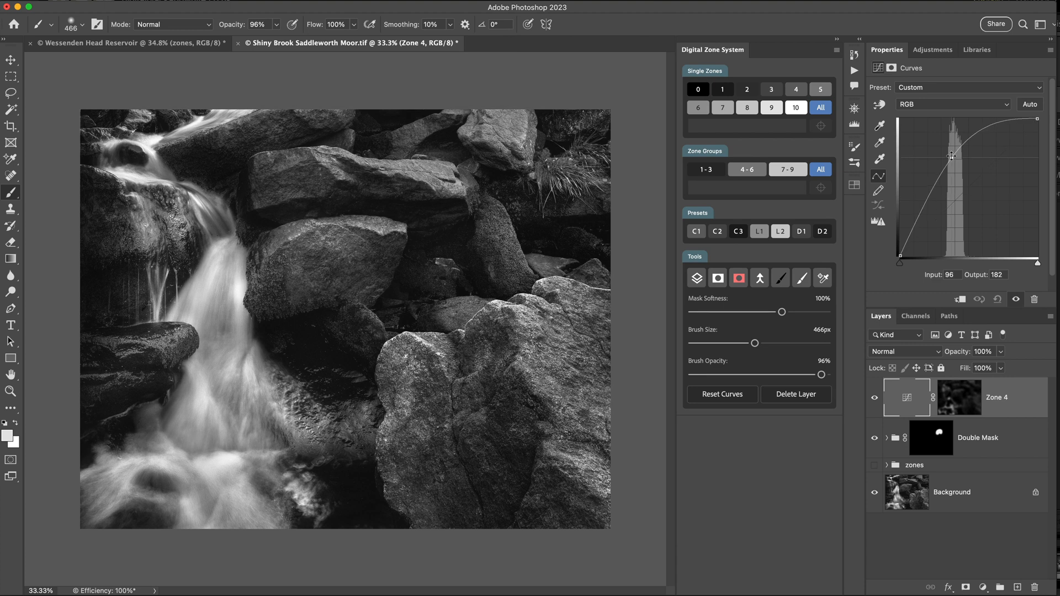
drag(951, 157, 953, 156)
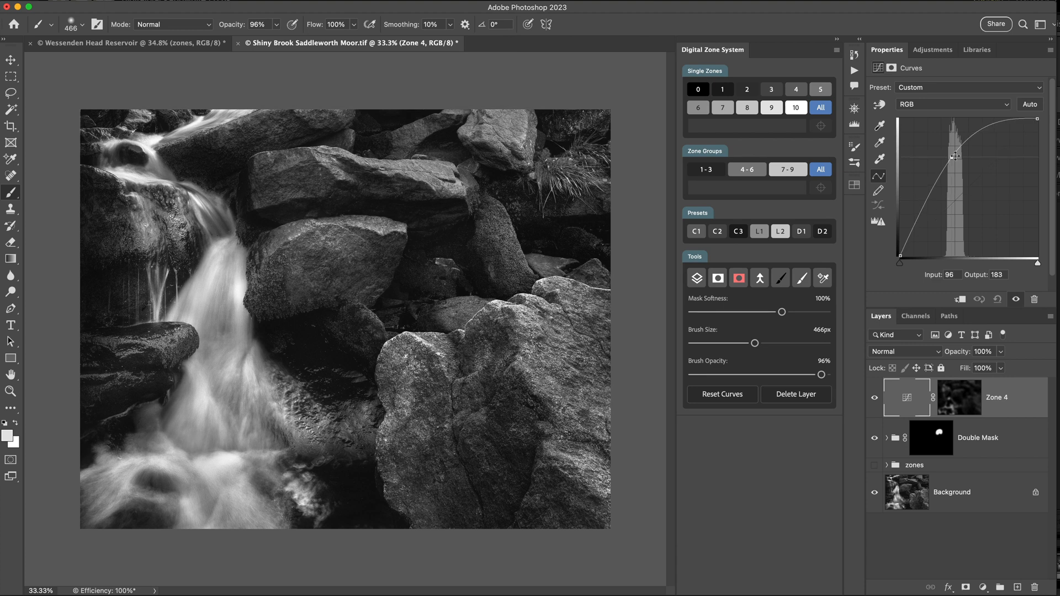
click(697, 278)
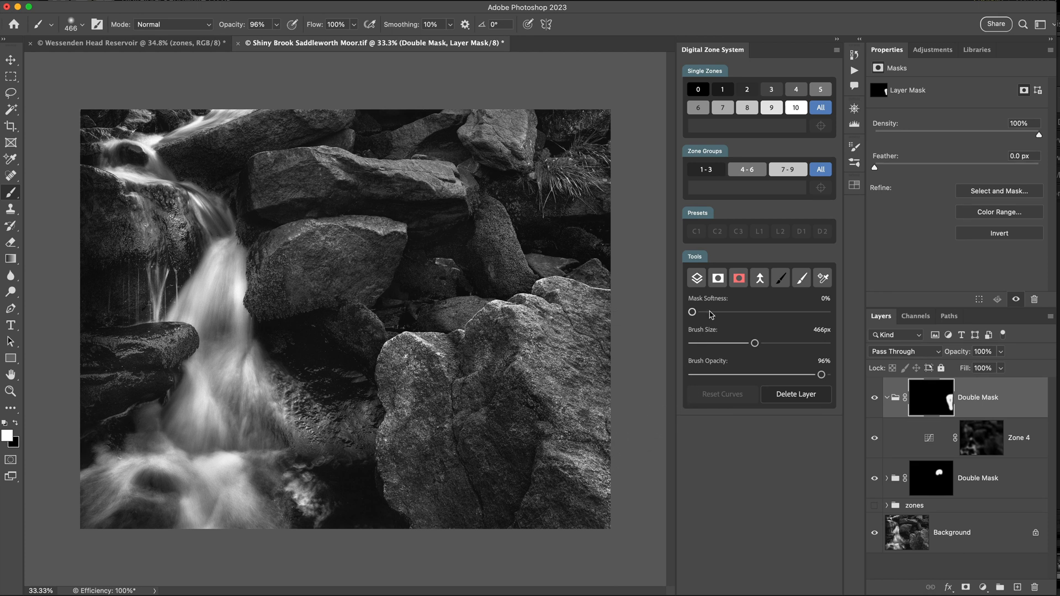
Paint a white strip on the group mask revealing Zone 4 on the right-edge rock.
click(718, 278)
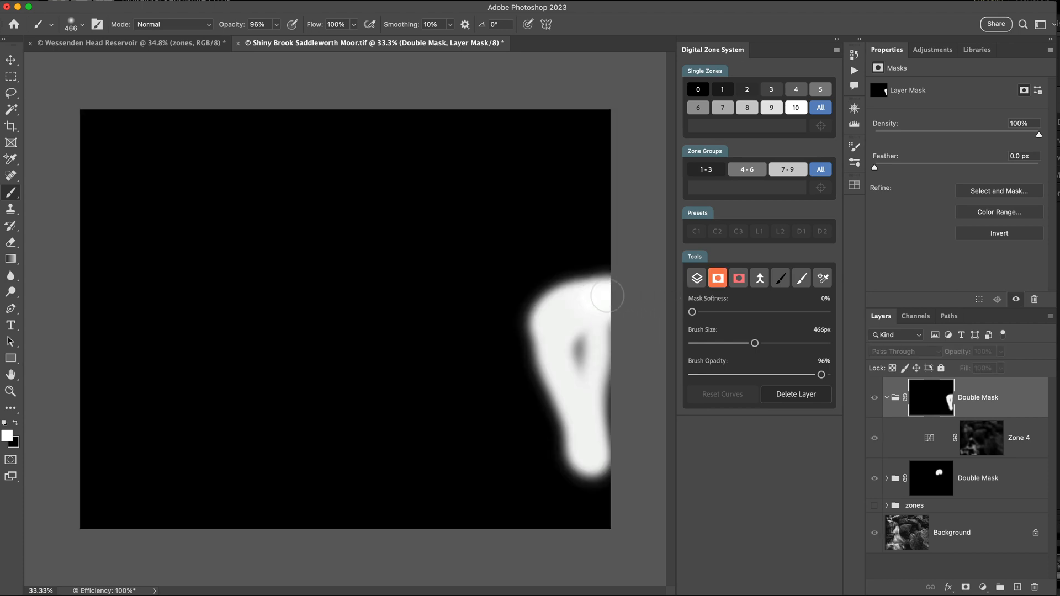
drag(605, 296, 587, 394)
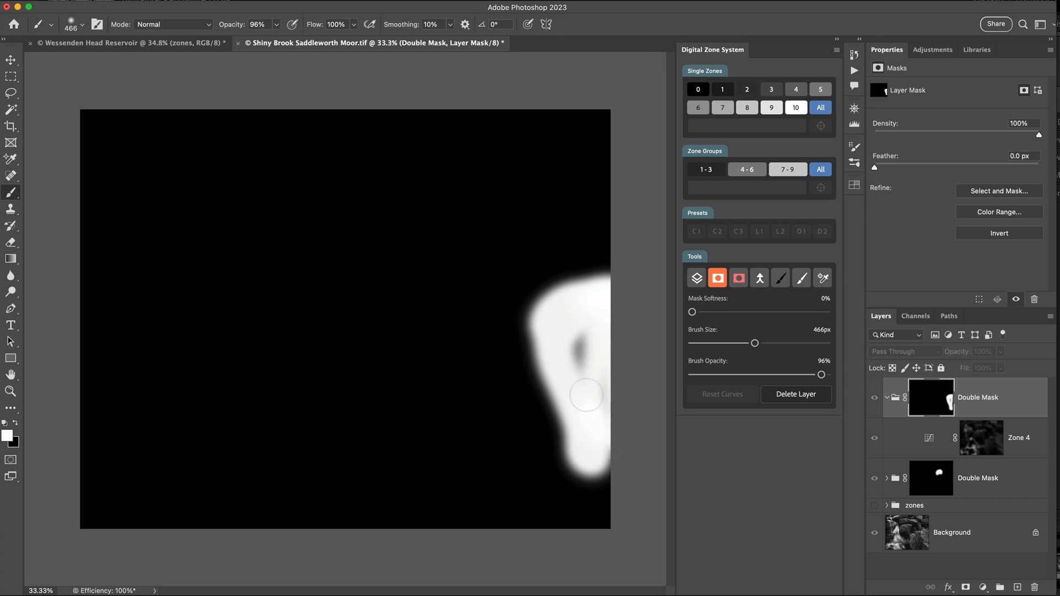
drag(586, 394, 606, 453)
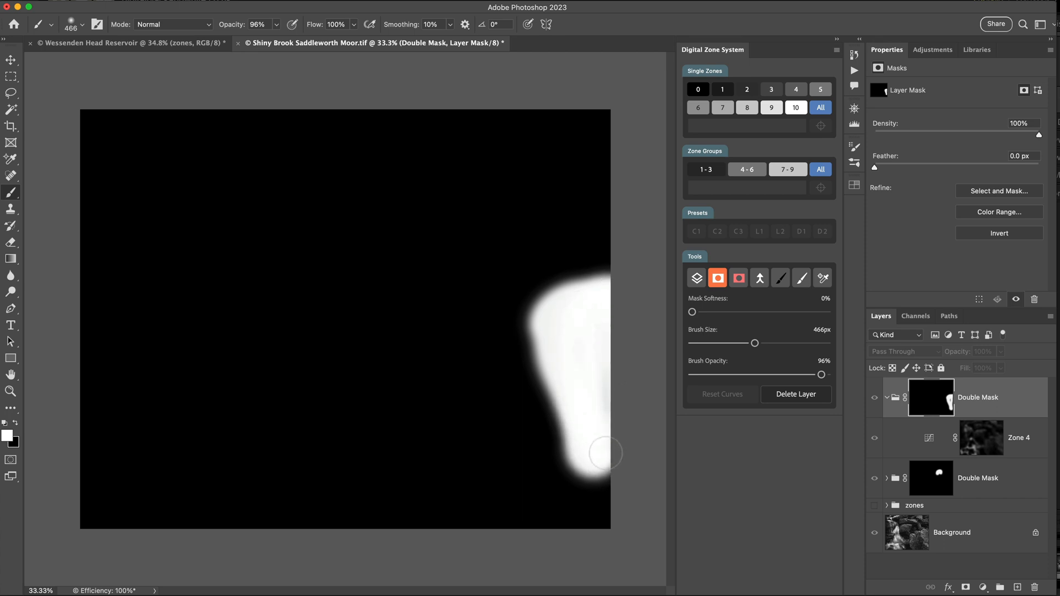
drag(604, 452, 589, 306)
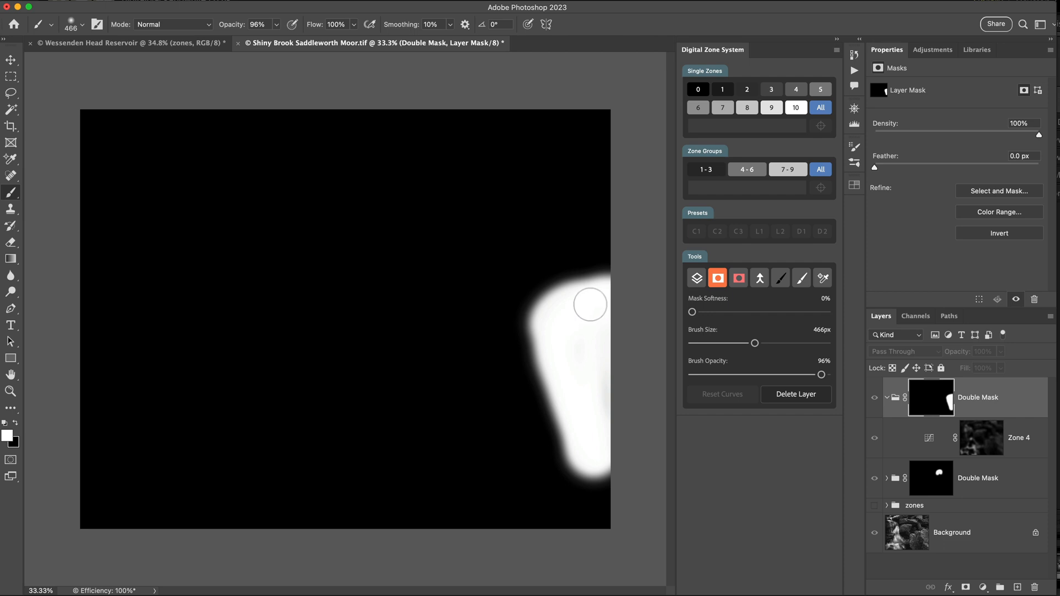
mouse_move(690, 295)
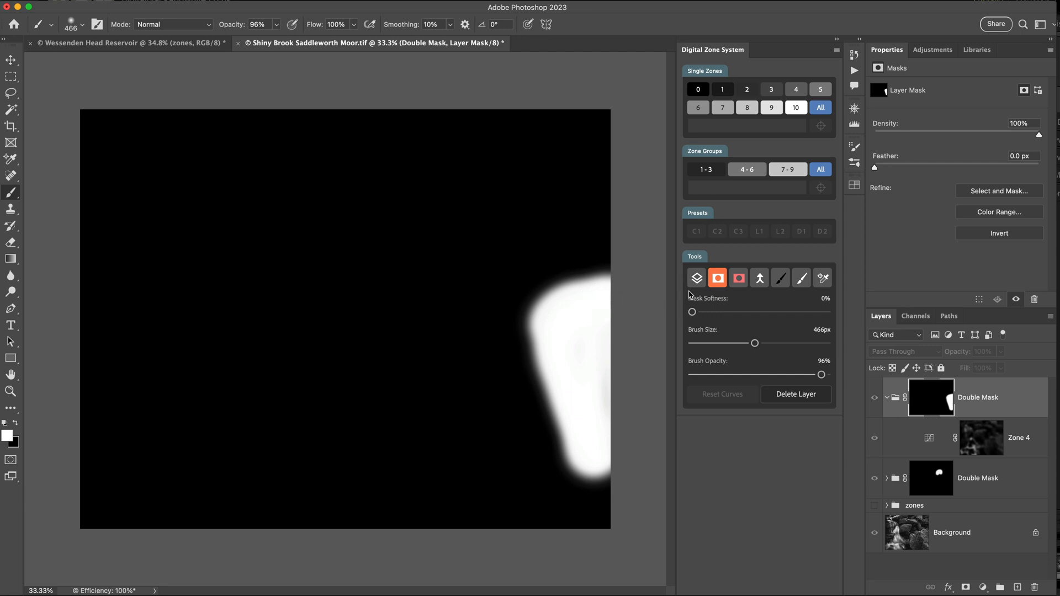
Check the painted mask as a red overlay, then return to the photo view with the mask selected.
click(739, 278)
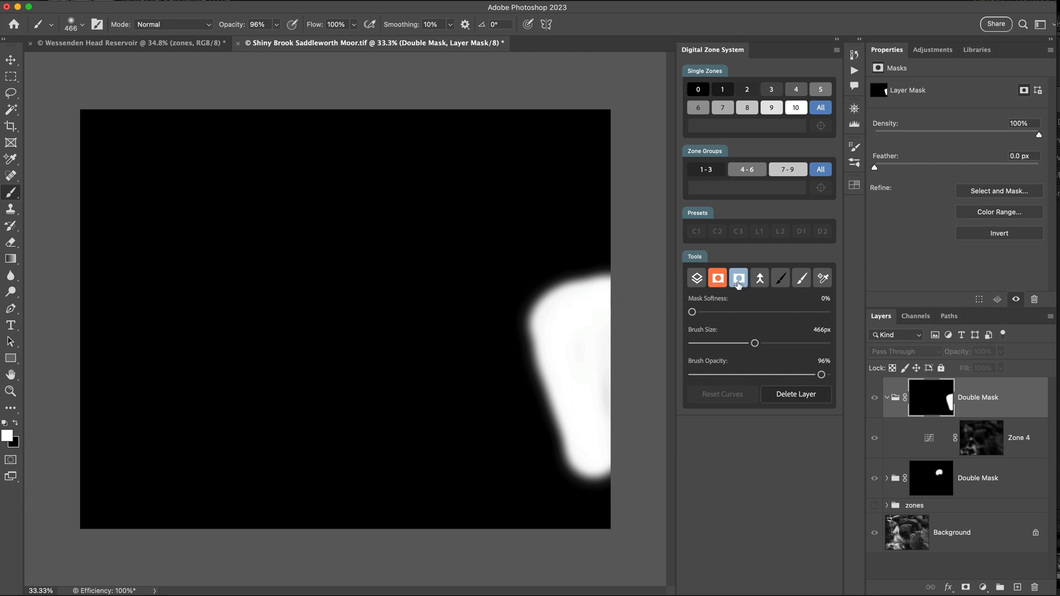
click(718, 278)
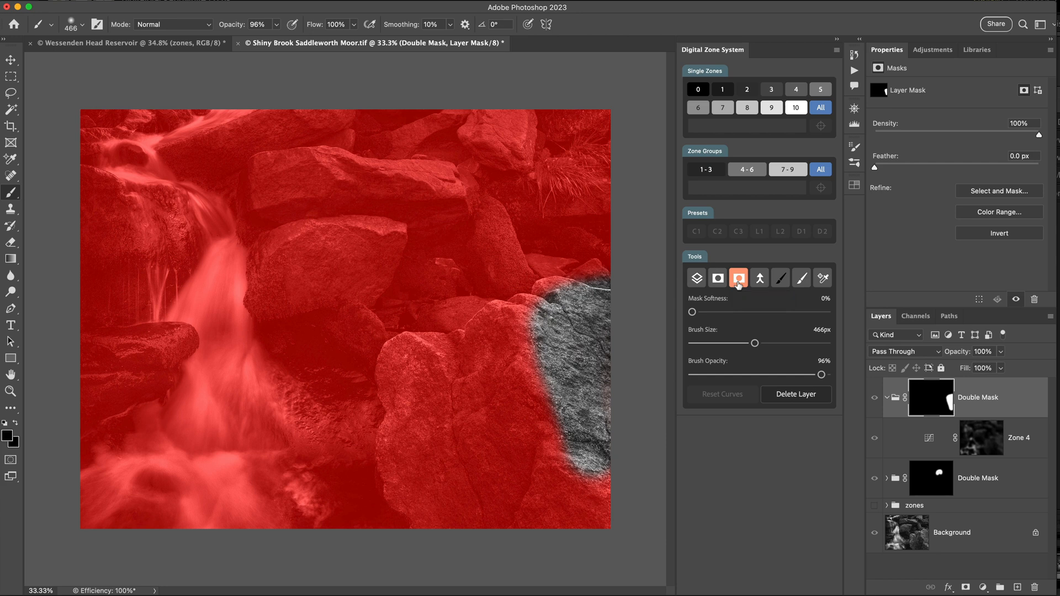
click(739, 279)
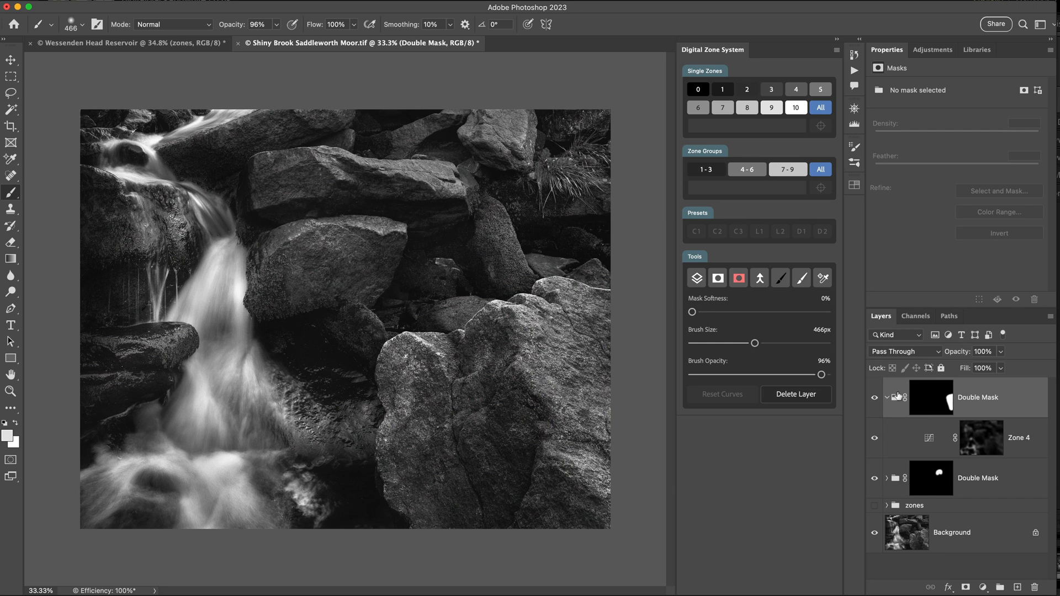
click(717, 278)
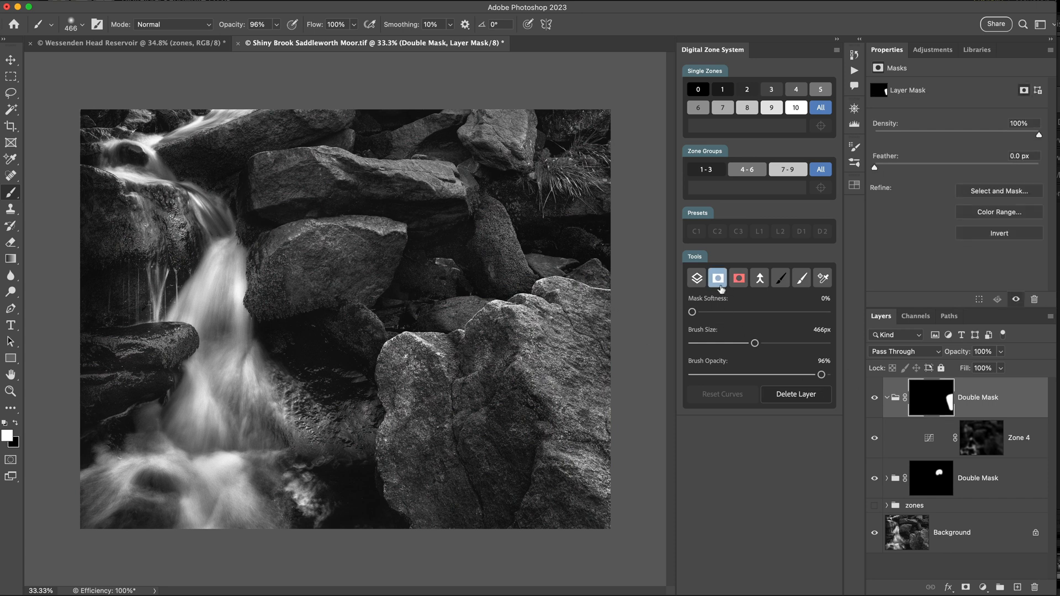
Feather the right-edge mask with Mask Softness 127 px and return to the photo view.
click(738, 279)
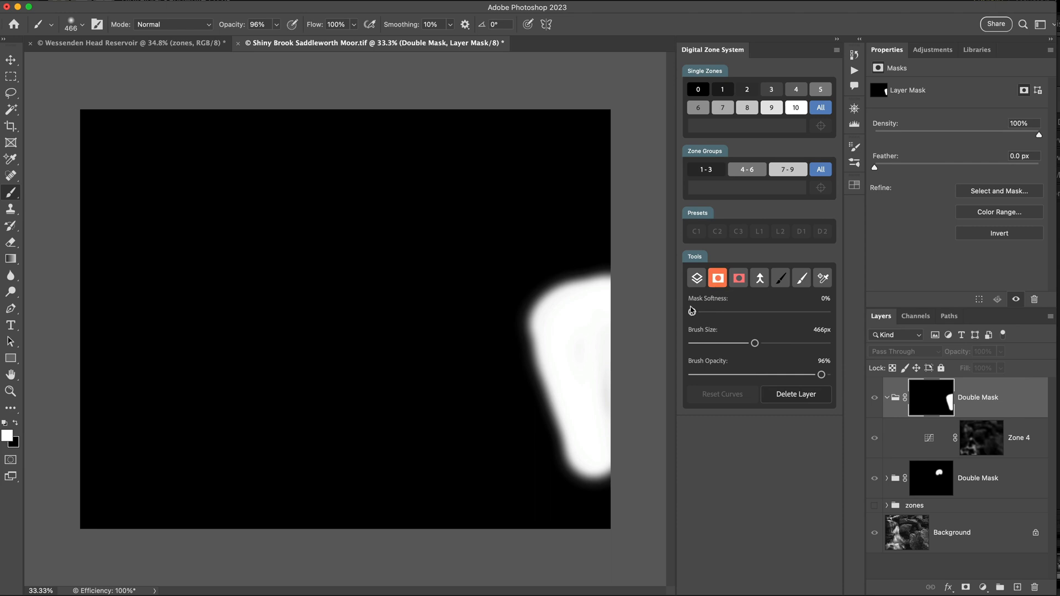
drag(689, 312, 710, 311)
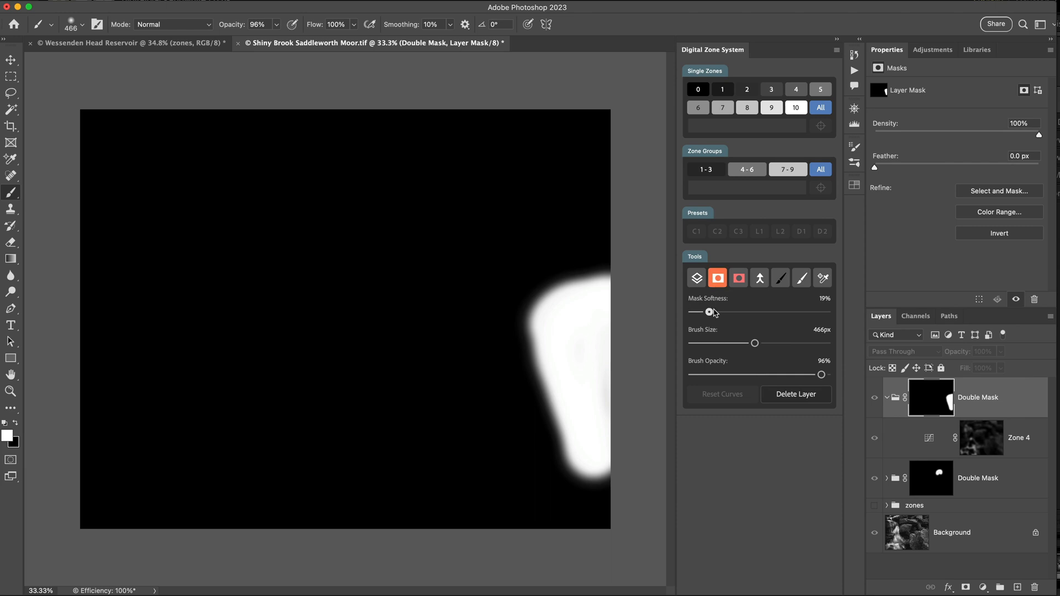
drag(709, 311, 793, 312)
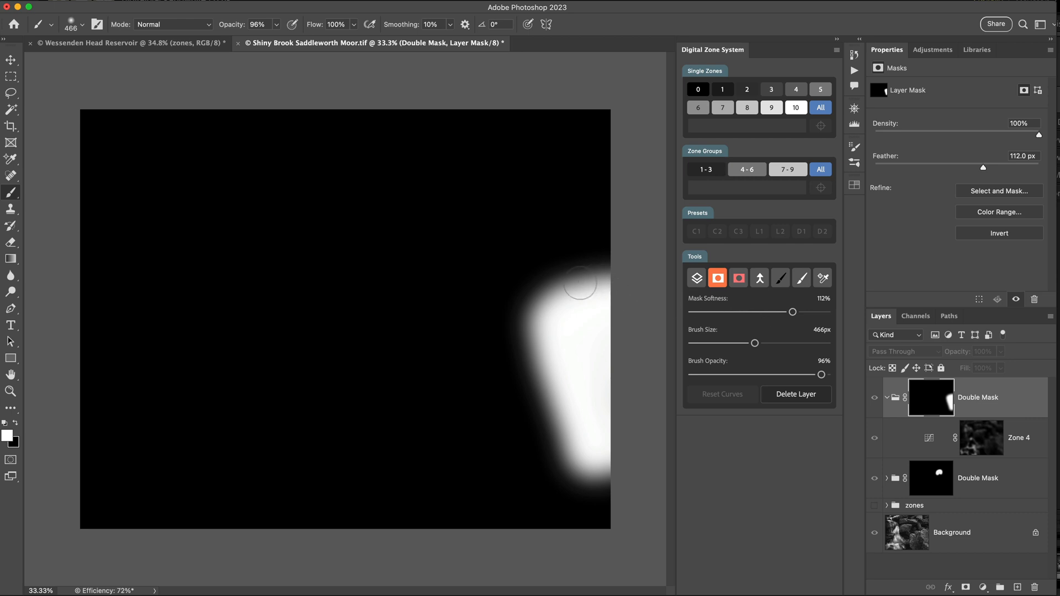
drag(579, 281, 591, 457)
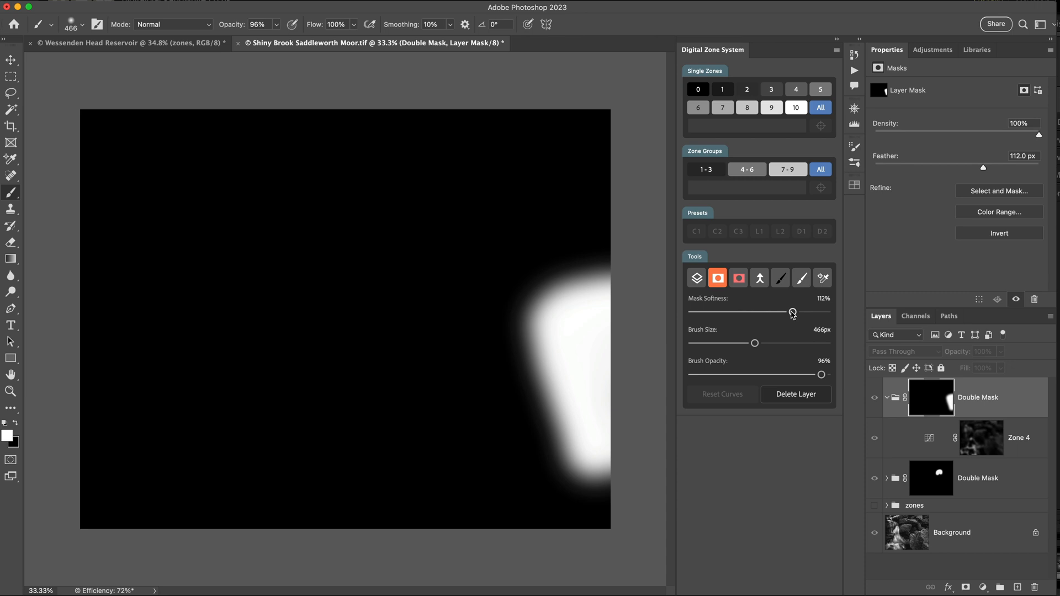
drag(792, 313, 805, 312)
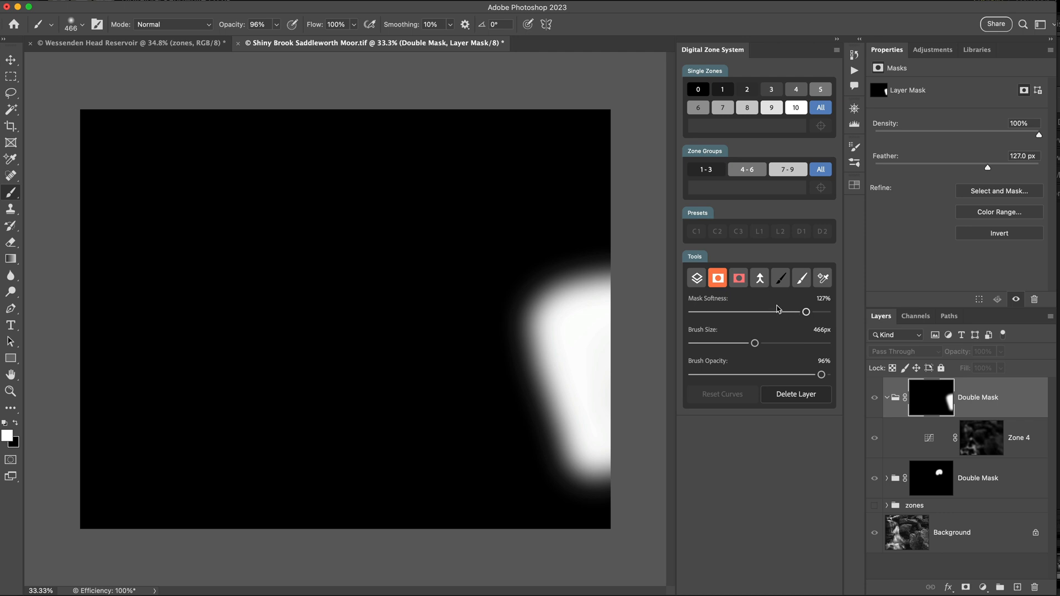
click(718, 277)
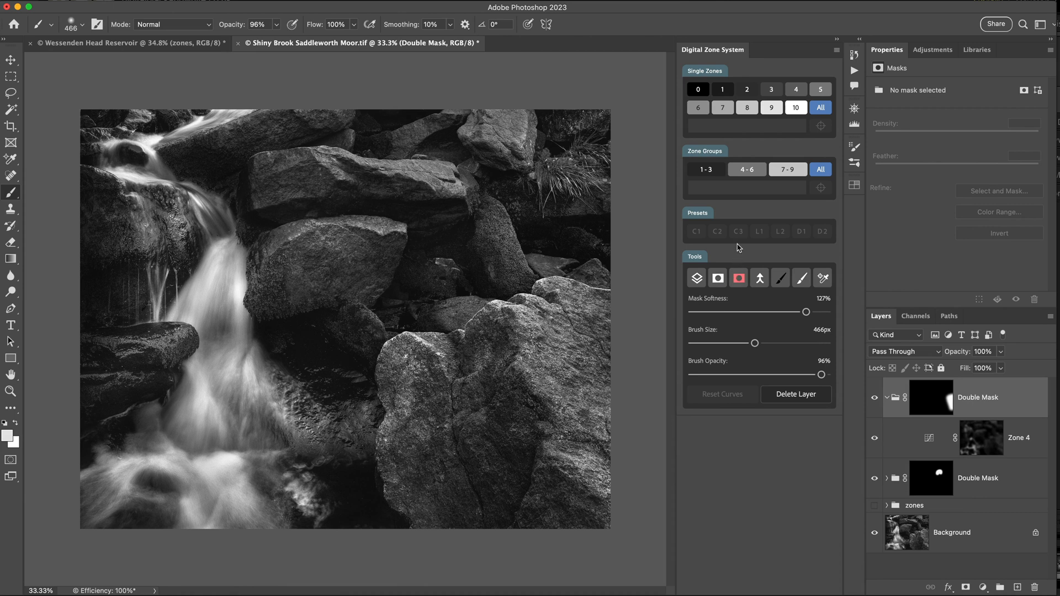
mouse_move(728, 216)
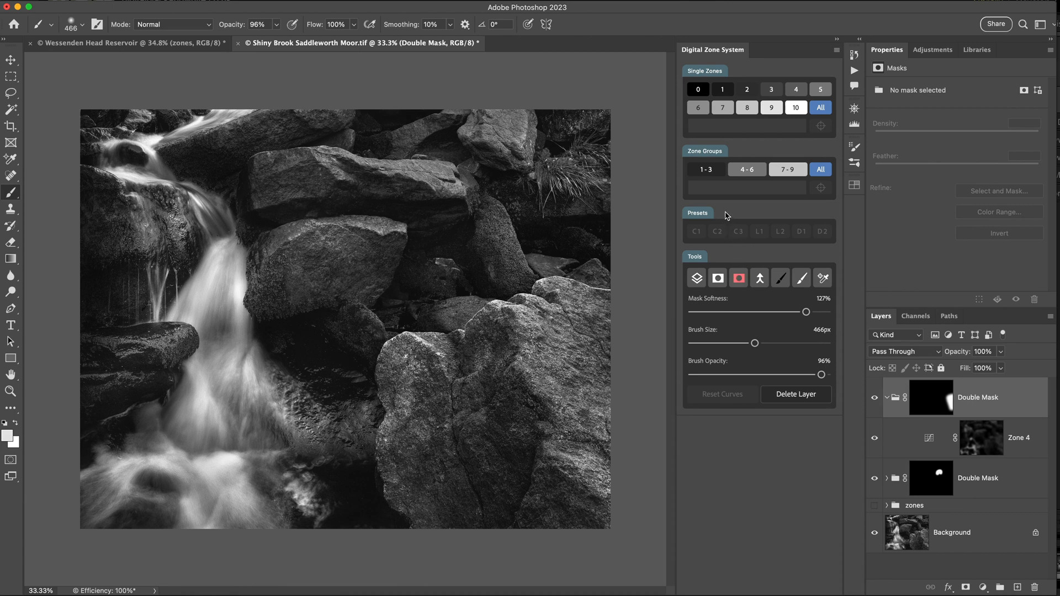
Create a Zones 4-6 curves layer, lift its midtones, and wrap it in a third Double Mask group.
click(747, 169)
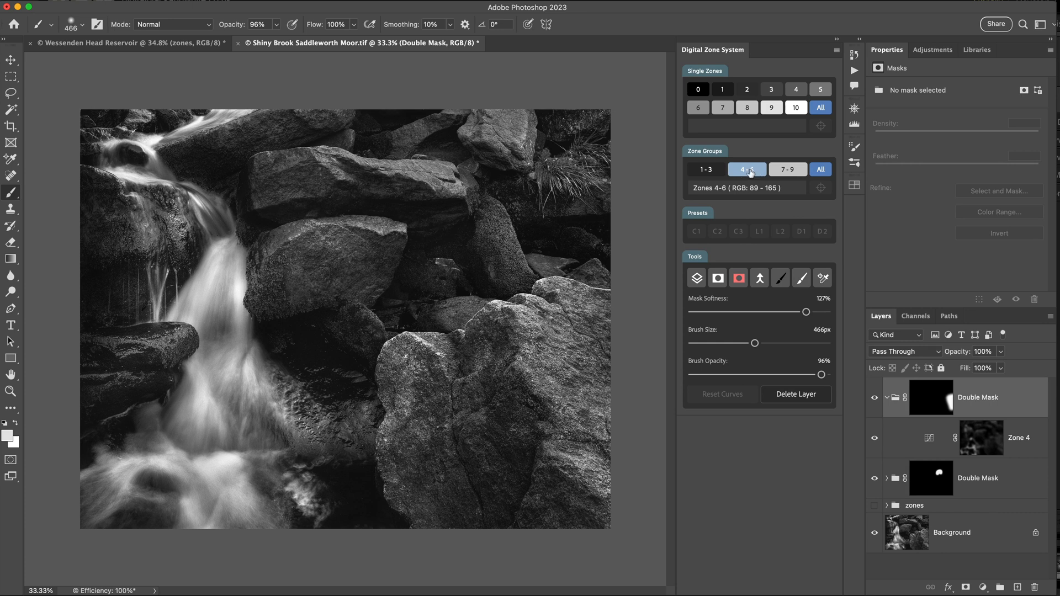
click(746, 169)
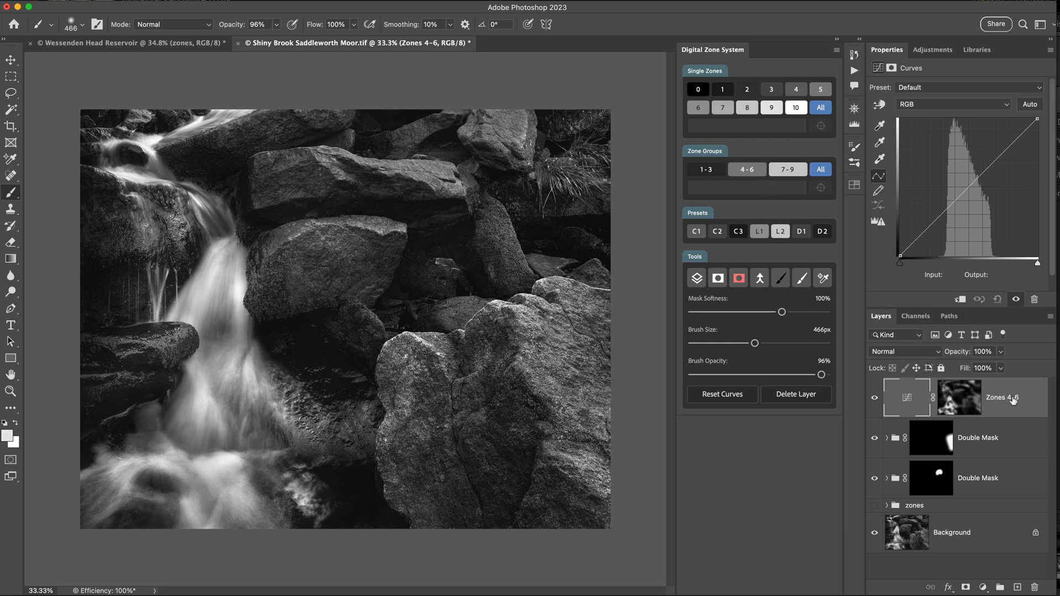
click(946, 212)
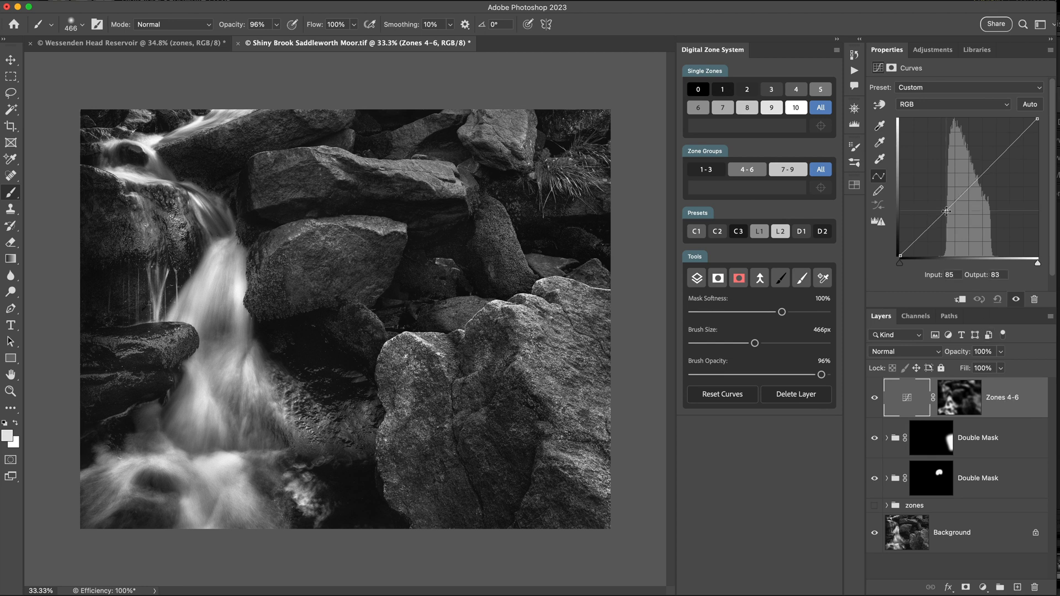
drag(946, 212, 974, 191)
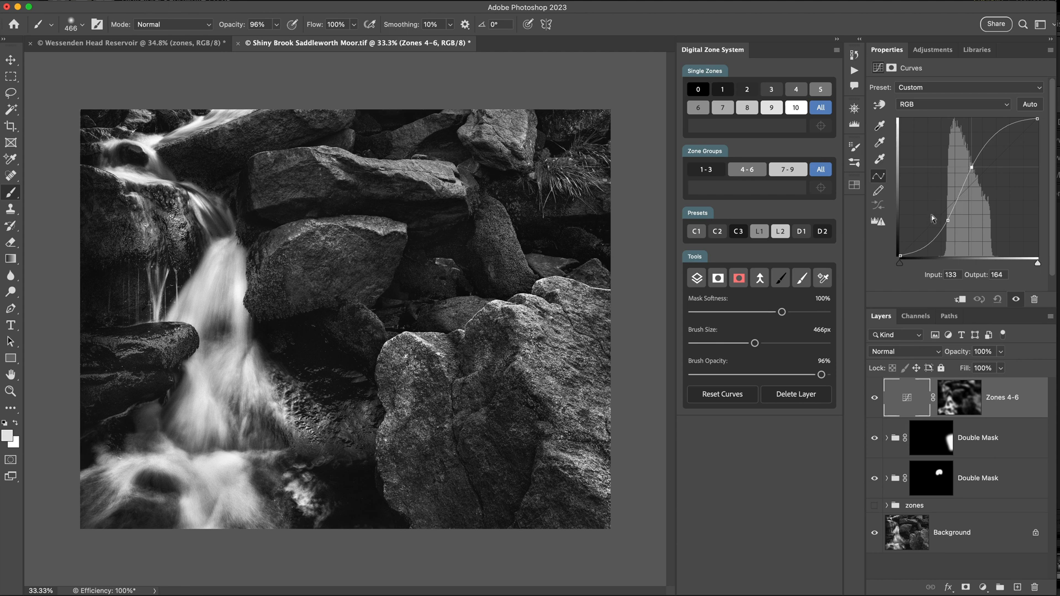
click(696, 278)
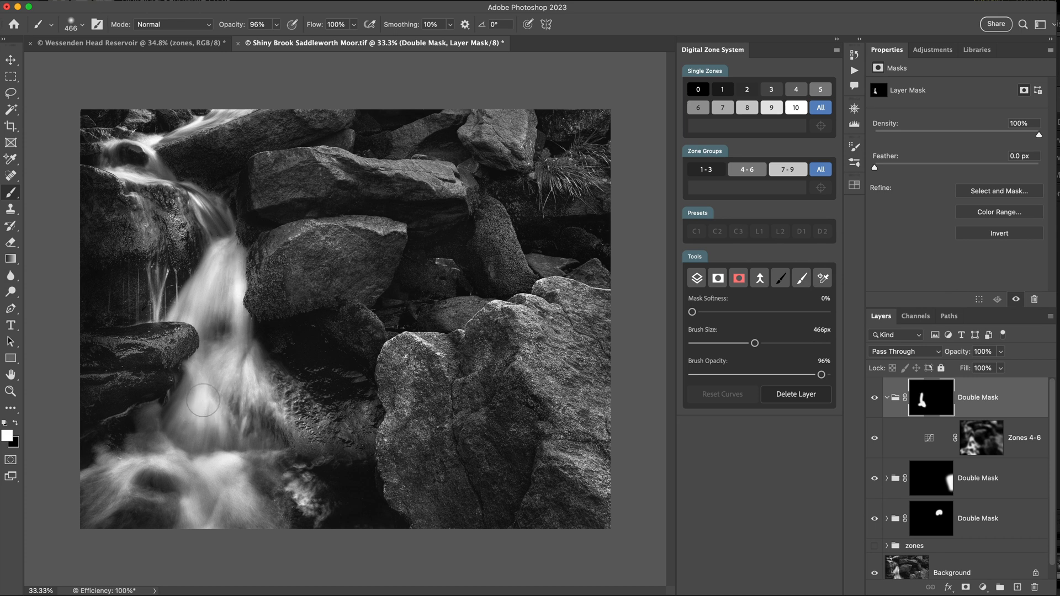
mouse_move(232, 394)
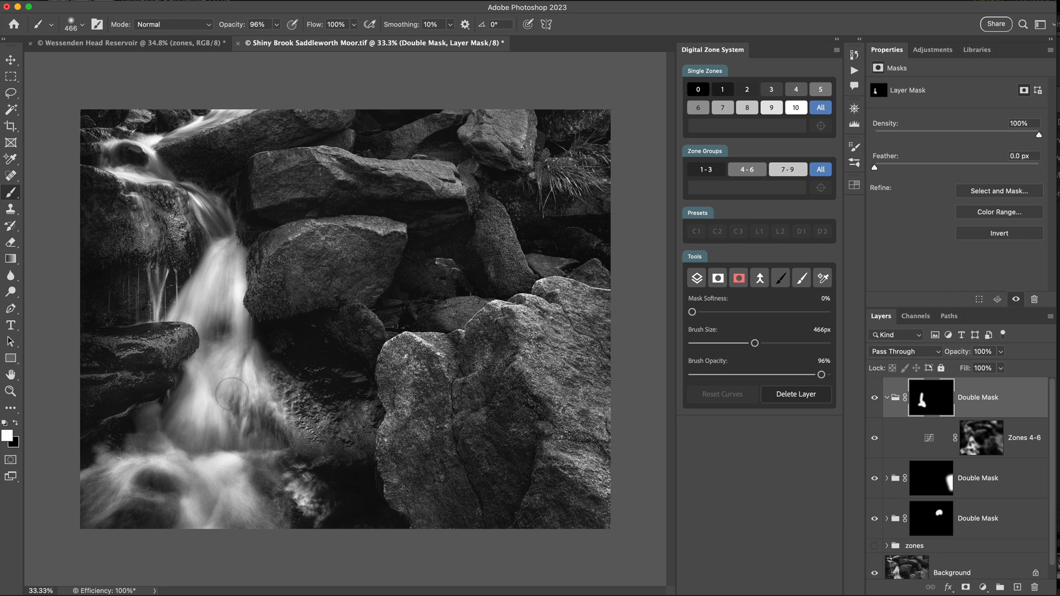
click(747, 88)
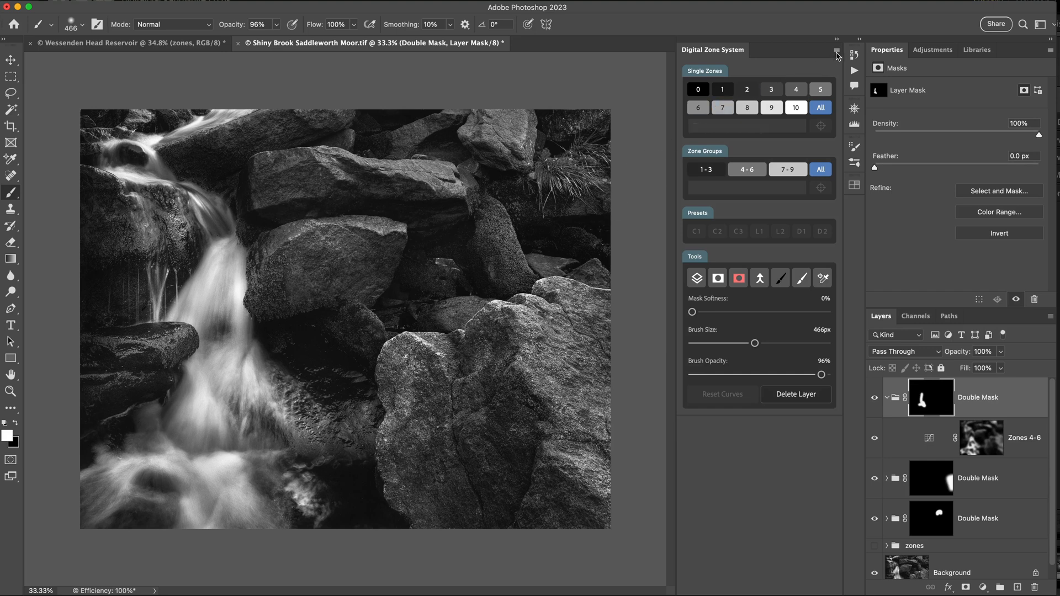
click(836, 56)
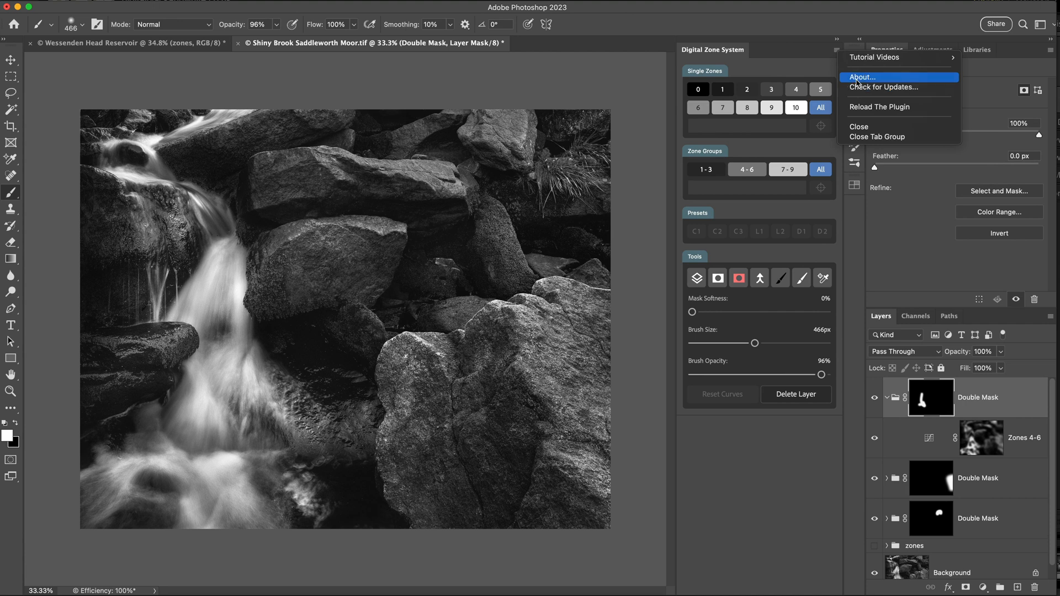
click(861, 78)
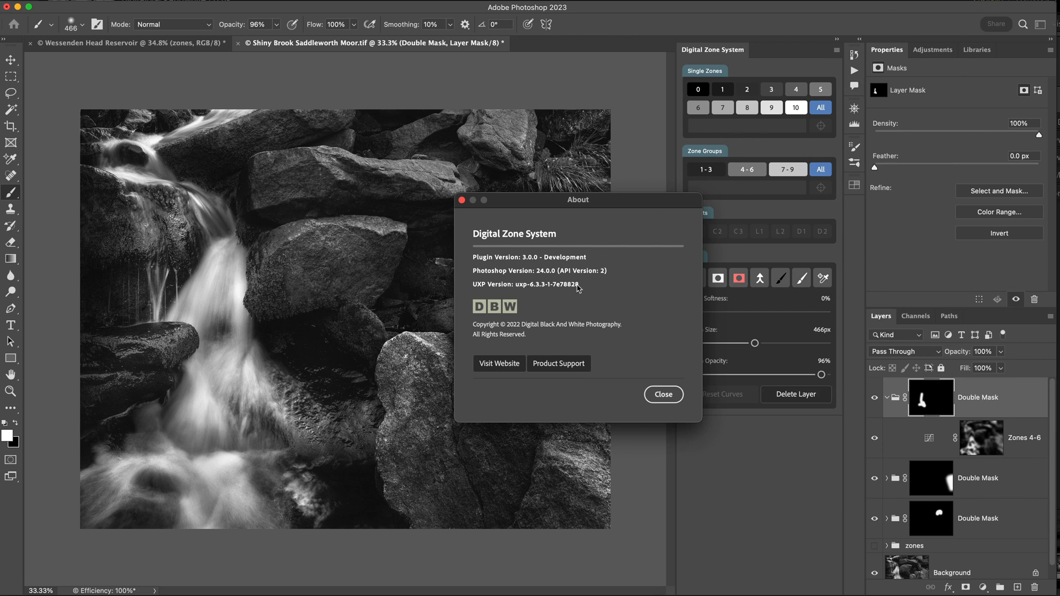
mouse_move(499, 363)
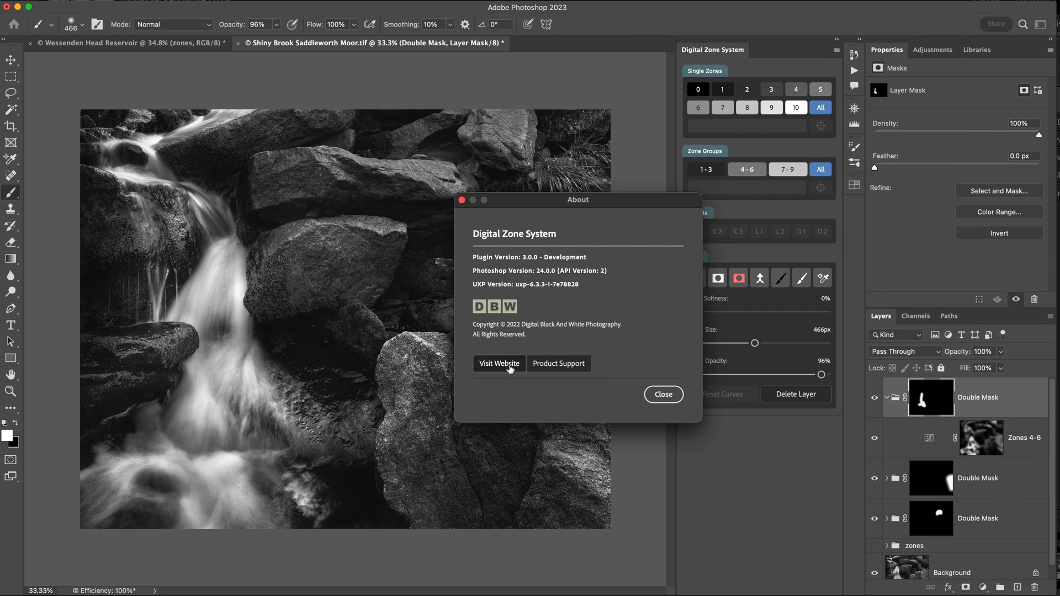
mouse_move(545, 371)
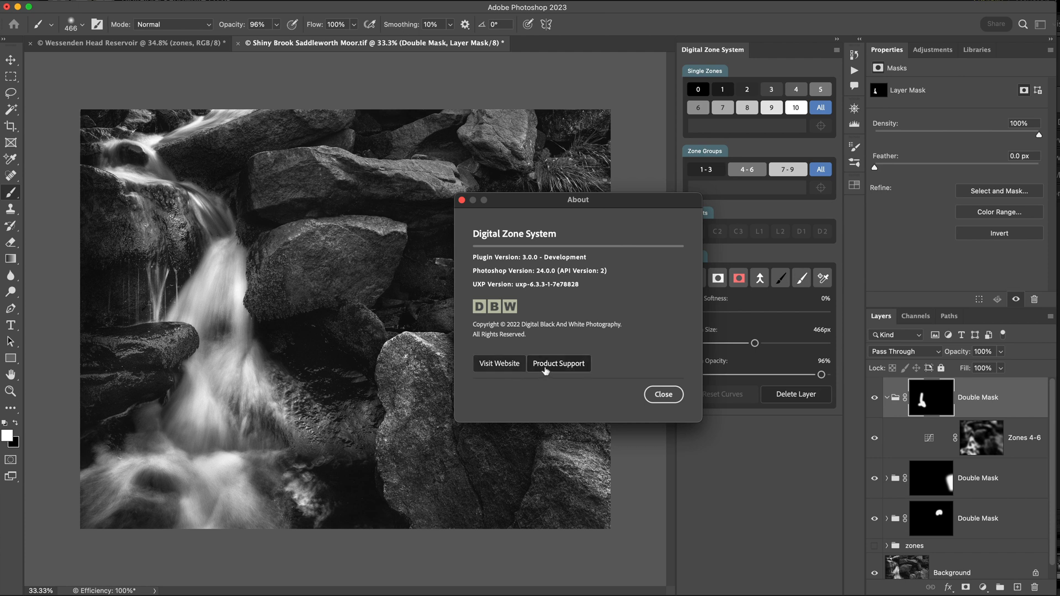
click(796, 59)
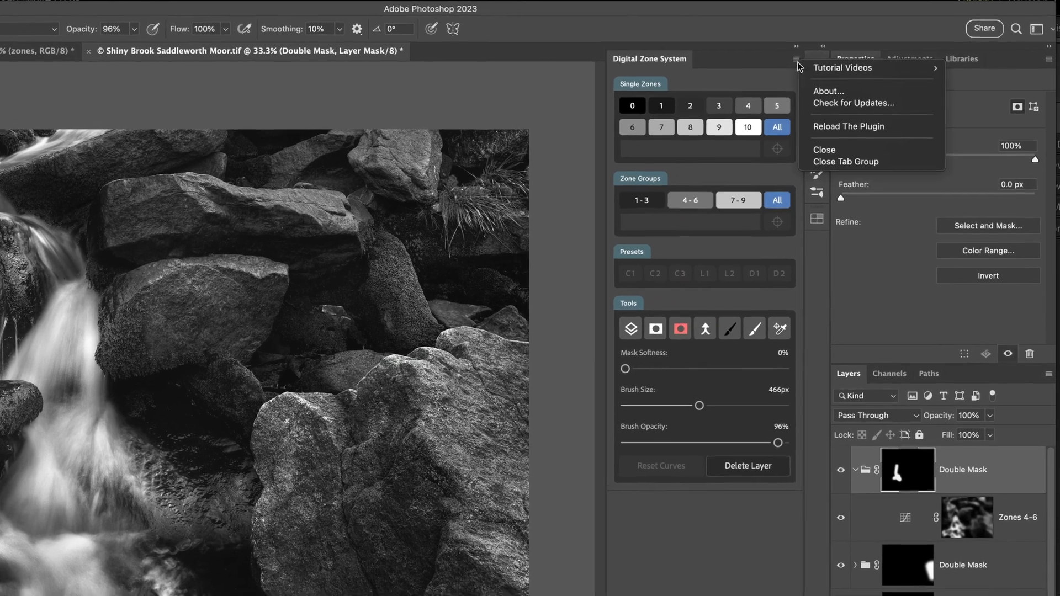
mouse_move(842, 68)
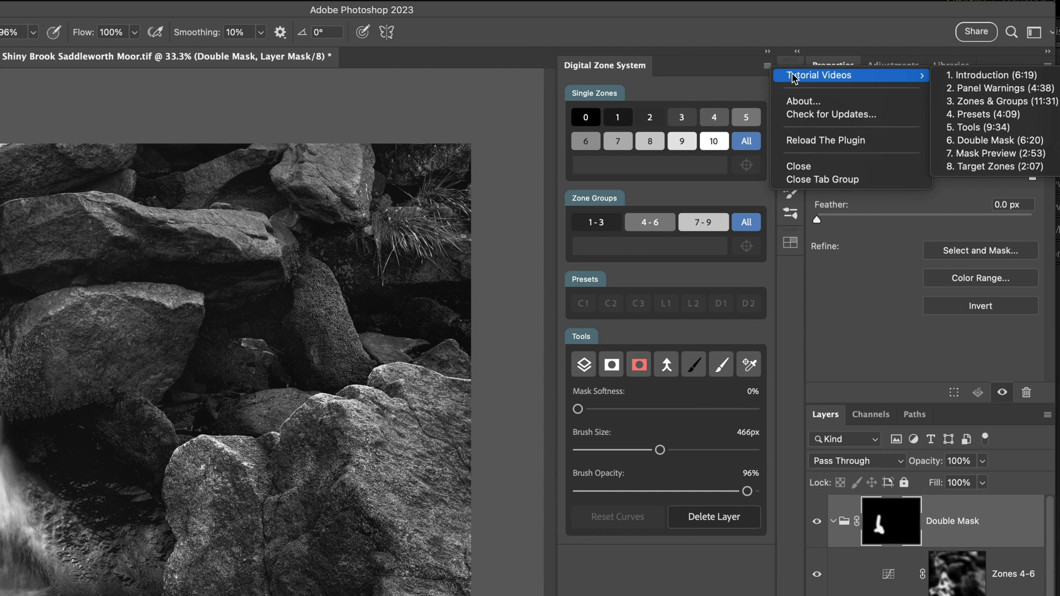
mouse_move(1001, 89)
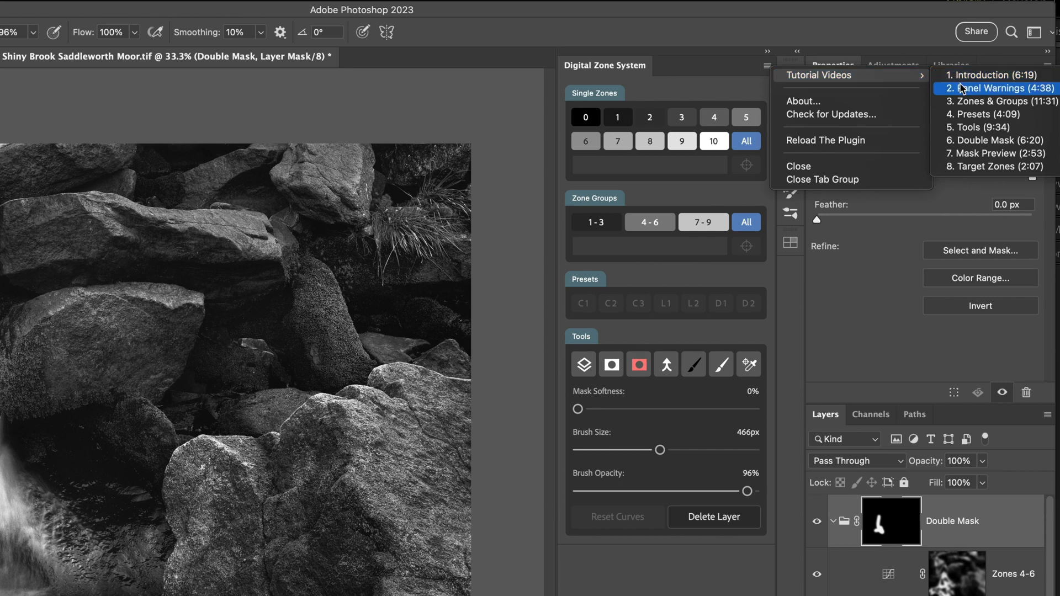
mouse_move(956, 92)
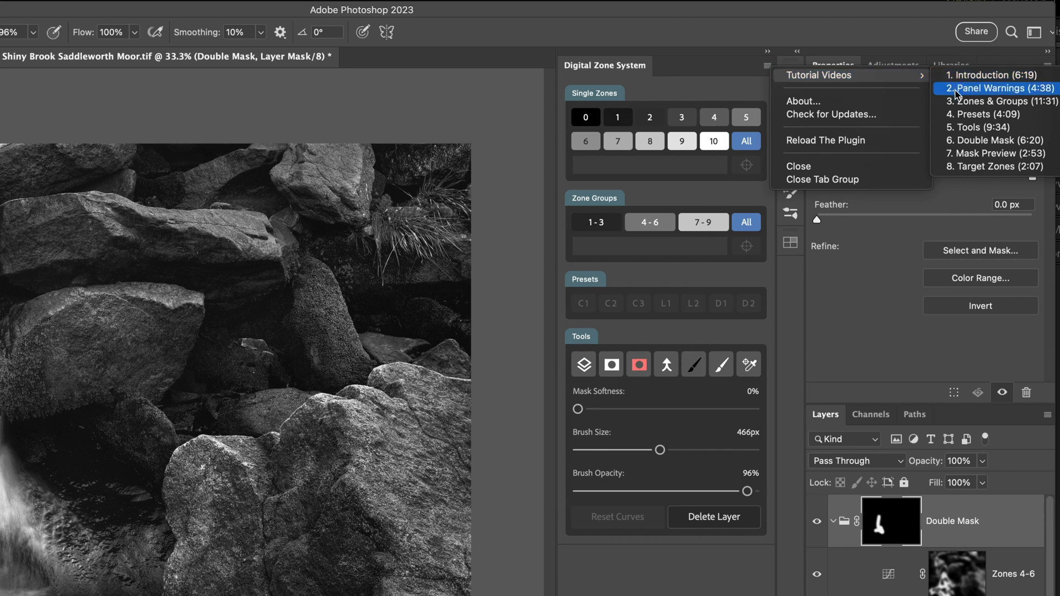
mouse_move(992, 153)
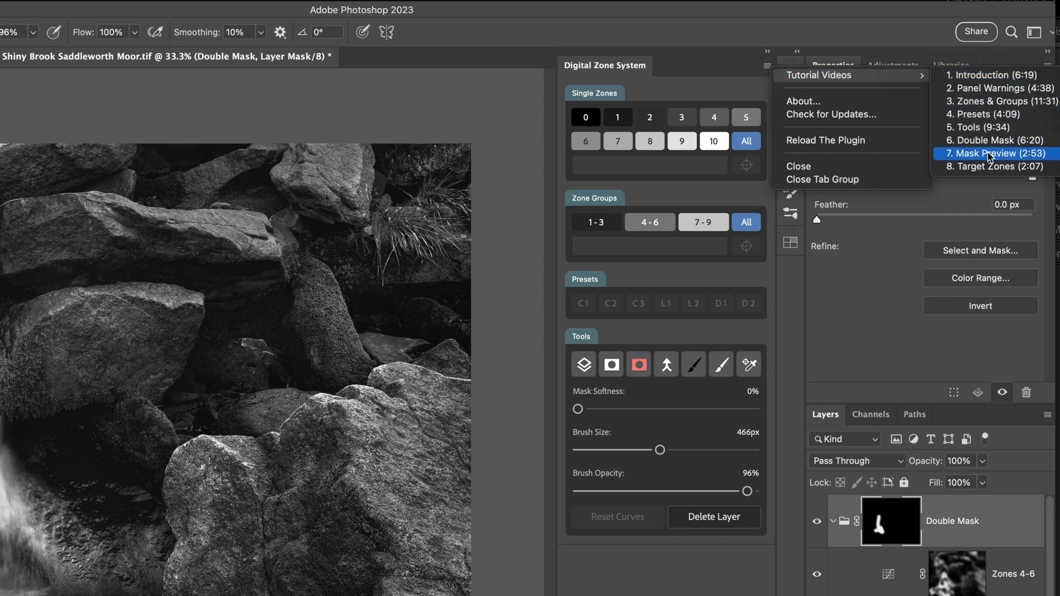
mouse_move(971, 166)
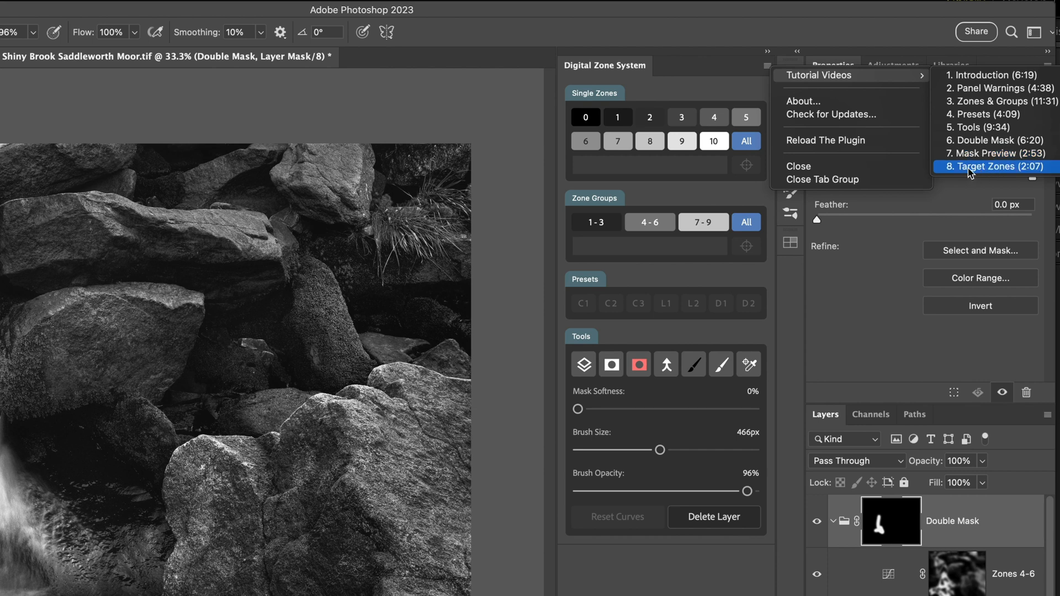
click(993, 166)
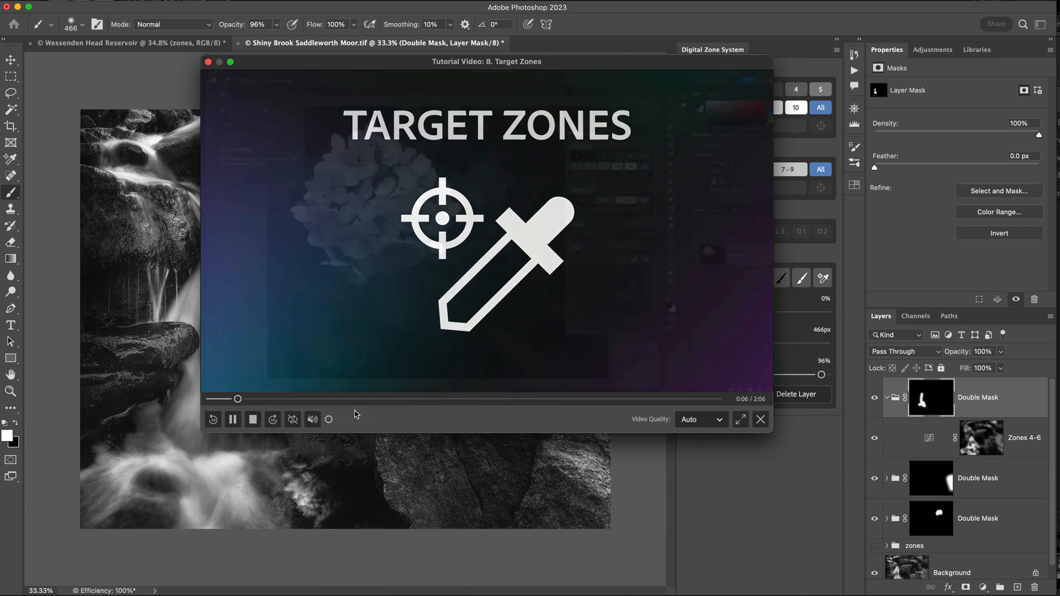
click(232, 419)
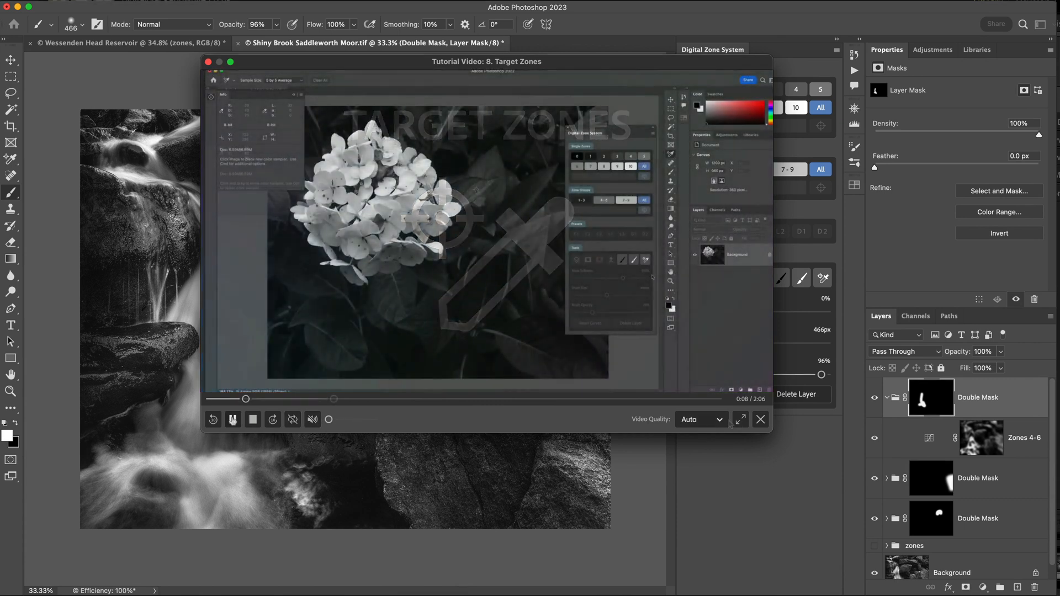
click(233, 420)
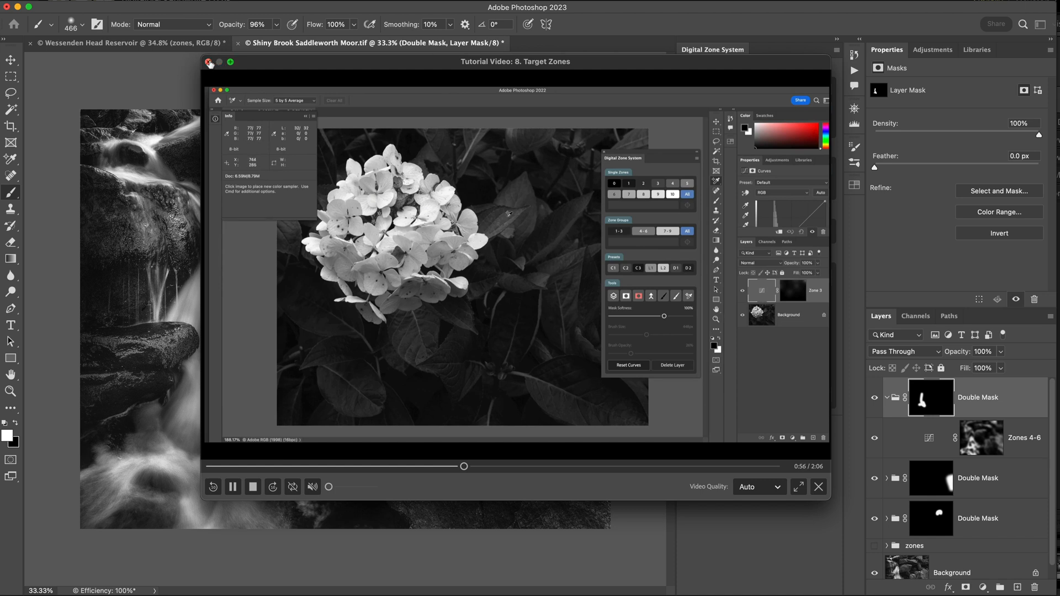
click(210, 62)
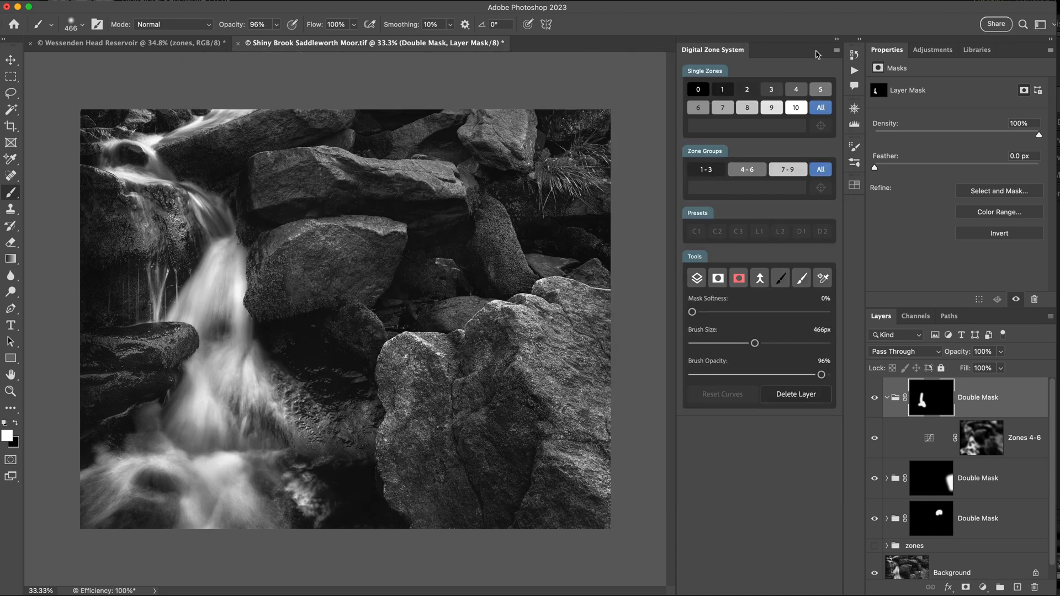
Show the Digital Zone System plugin's extra command list.
click(836, 49)
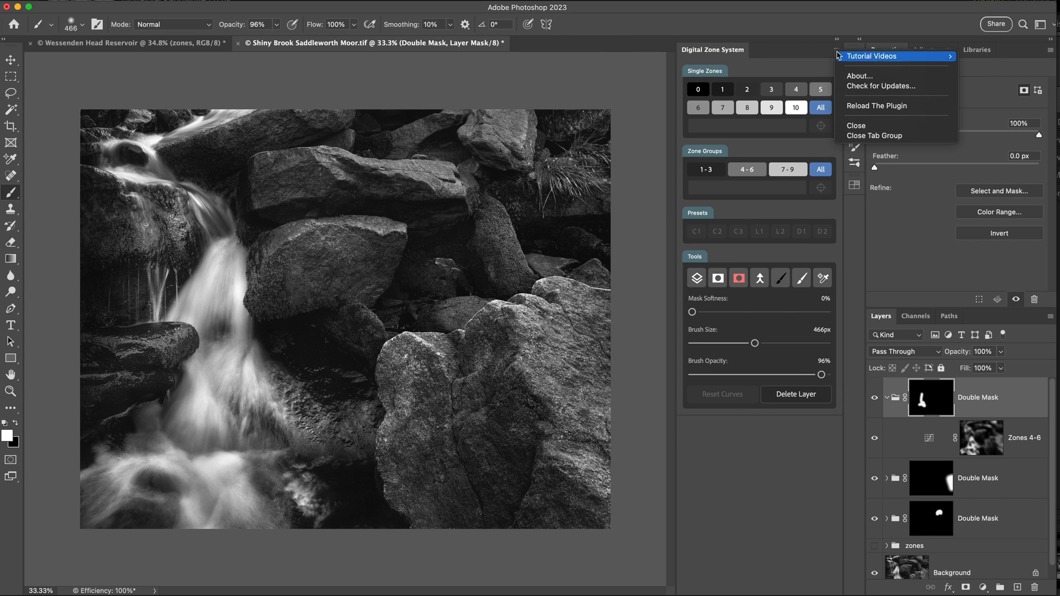
mouse_move(871, 56)
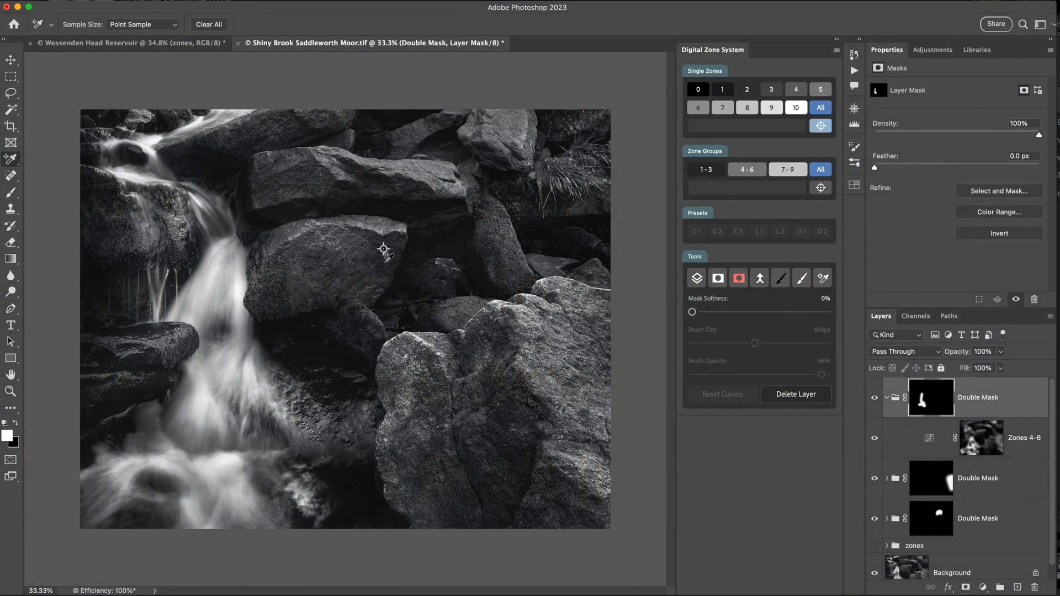
mouse_move(821, 126)
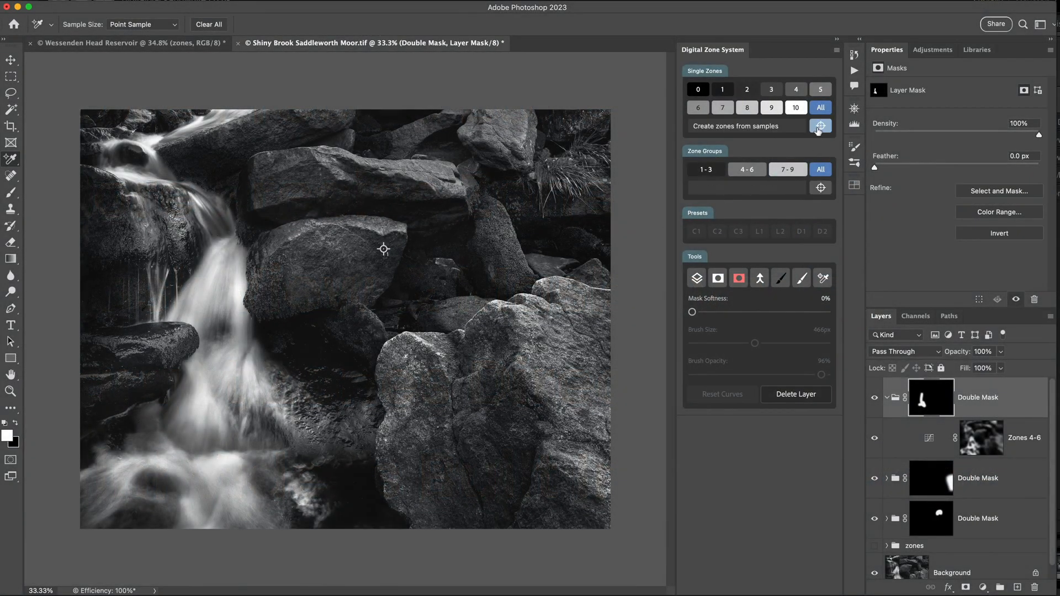